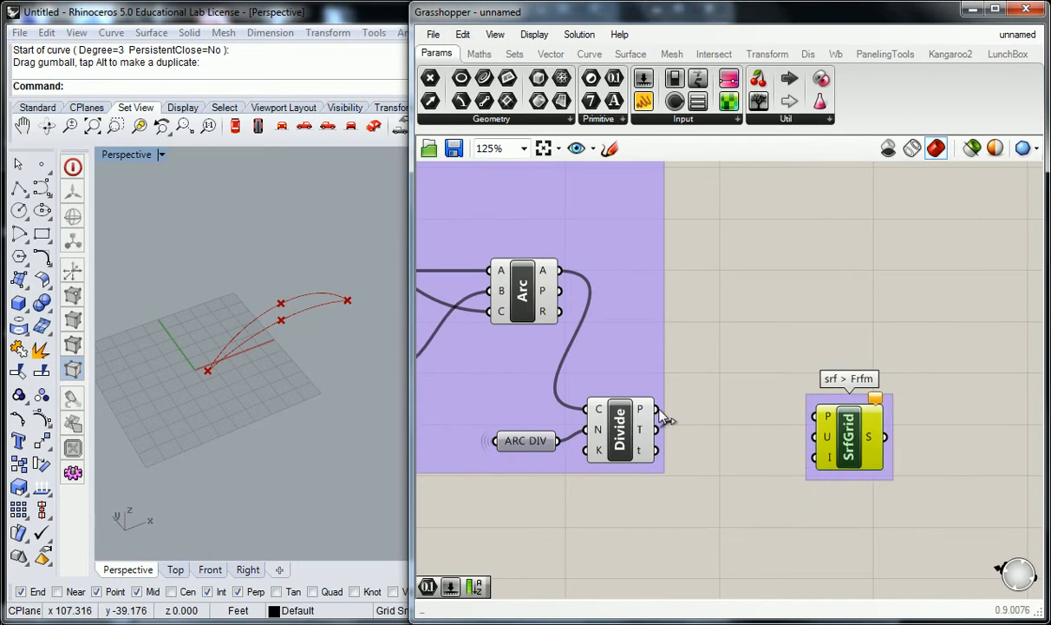
Wire Divide's P output into SrfGrid's P input, then disconnect it again
left_click_drag(655, 408, 809, 413)
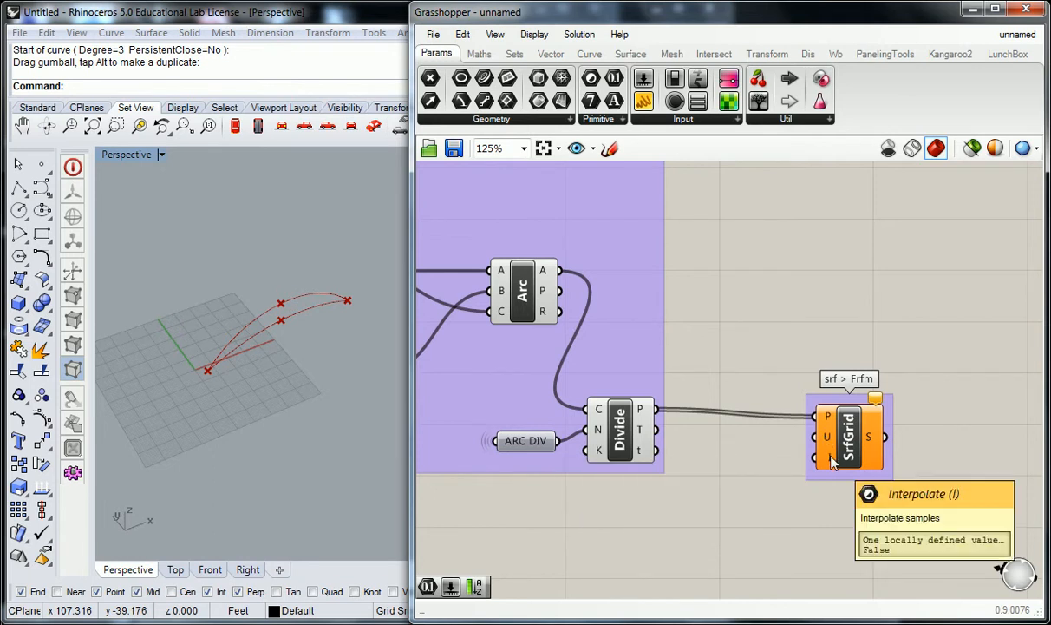
mouse_move(830, 425)
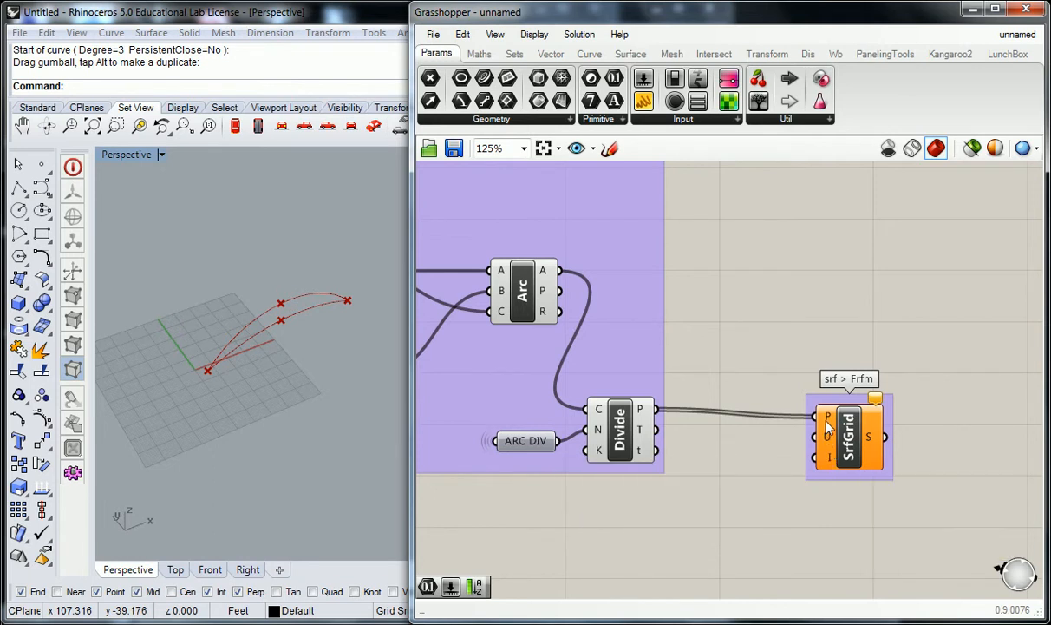
right_click(829, 416)
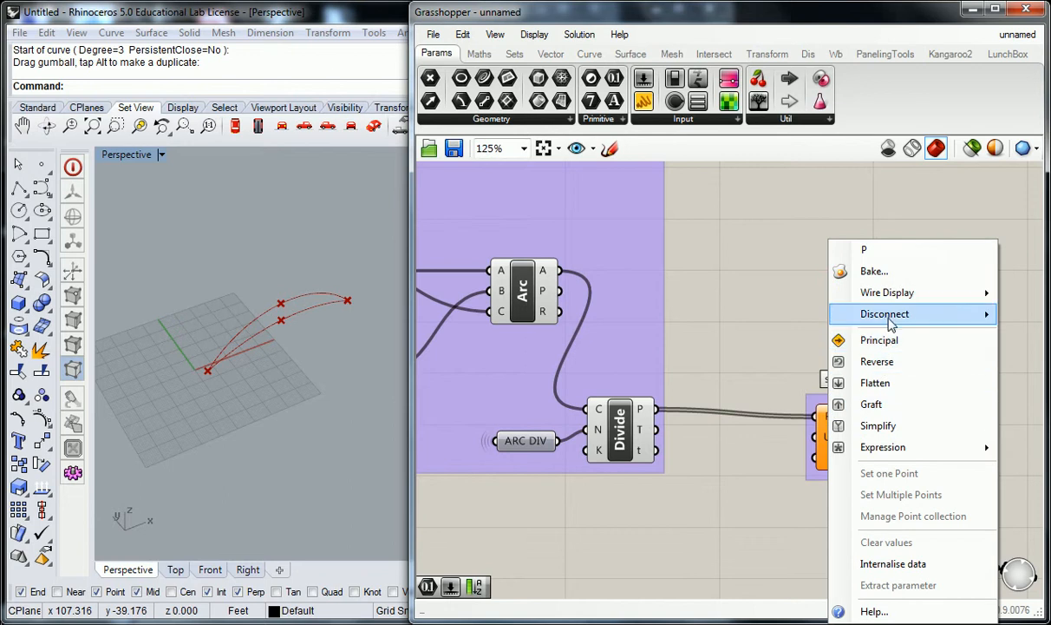
left_click(631, 52)
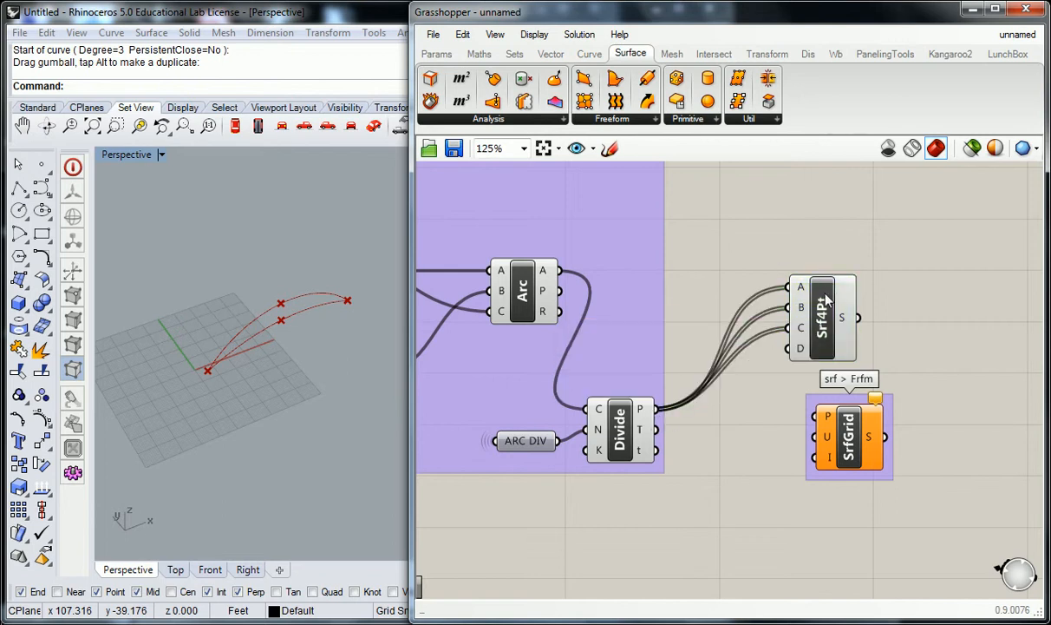
Delete the Srf4Pt component and browse the Surface Freeform dropdown for a replacement
left_click(823, 316)
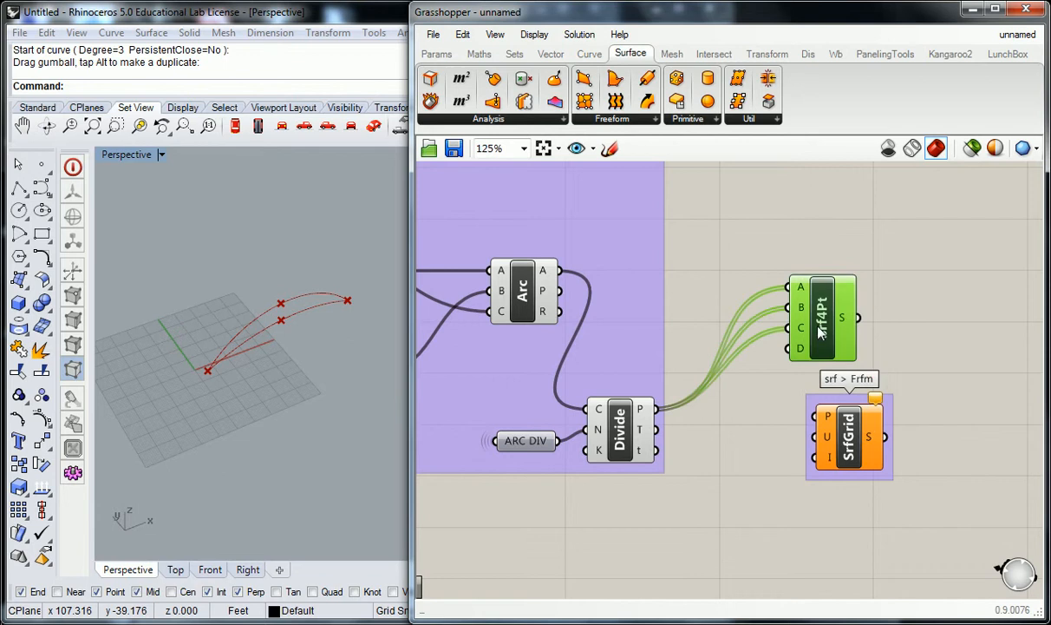
left_click(612, 118)
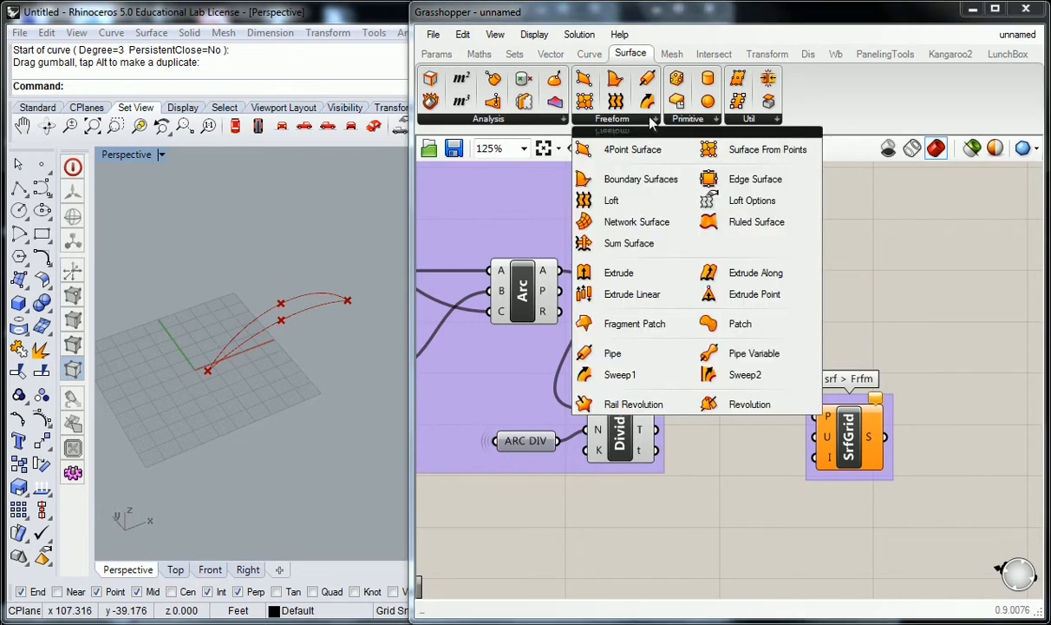
mouse_move(611, 201)
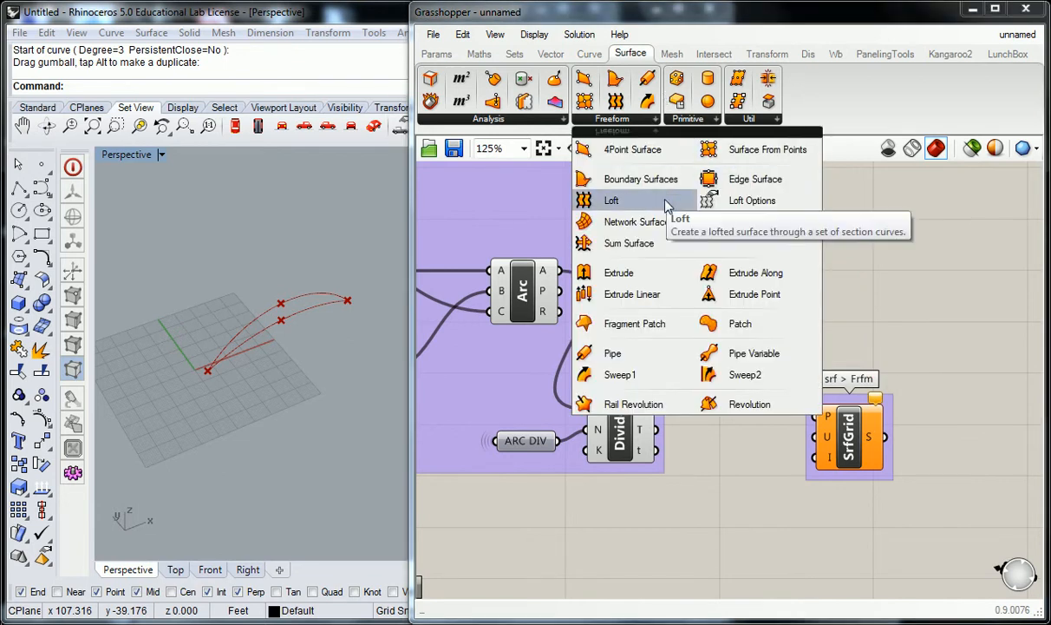
mouse_move(640, 179)
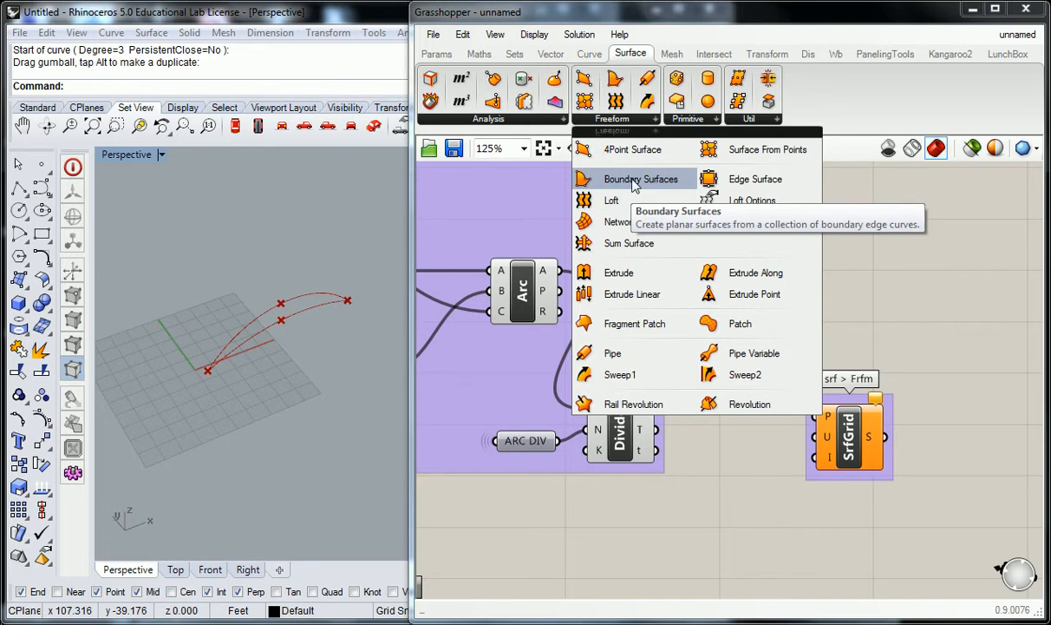
mouse_move(708, 125)
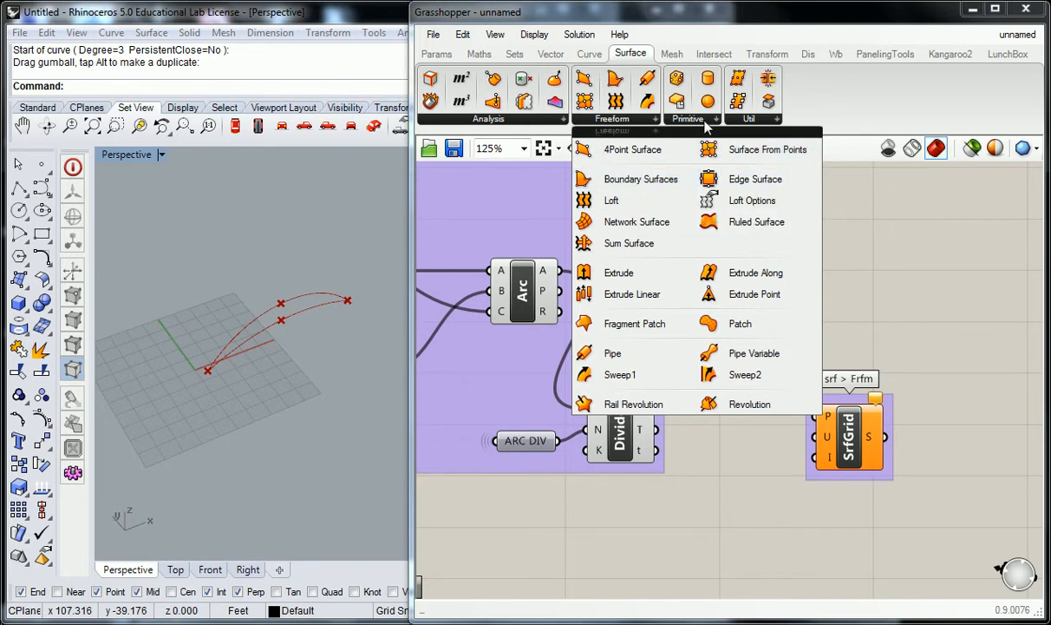
left_click(590, 53)
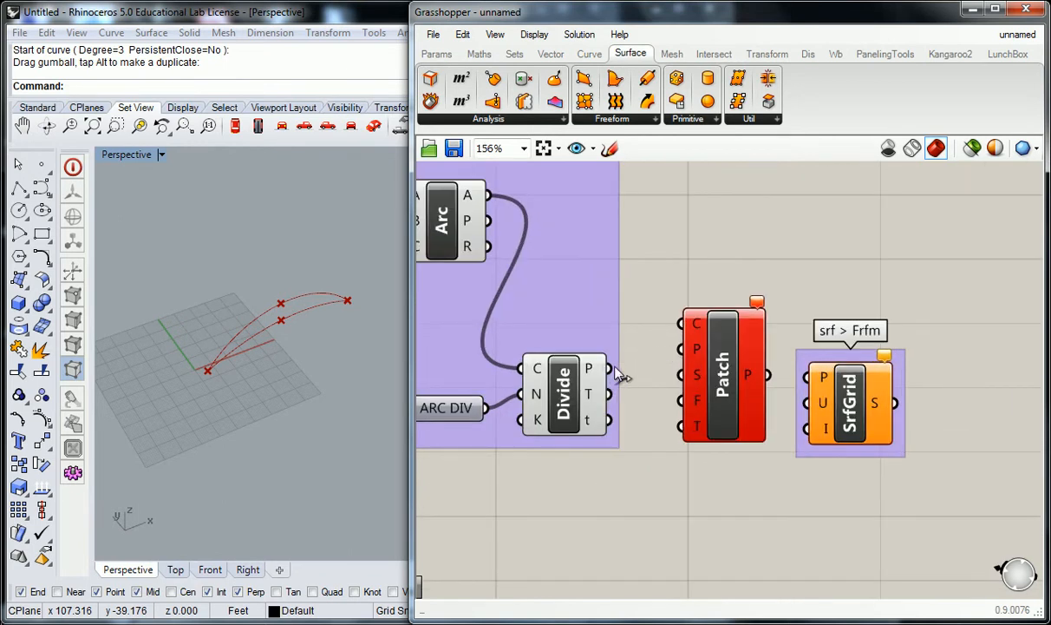
mouse_move(661, 375)
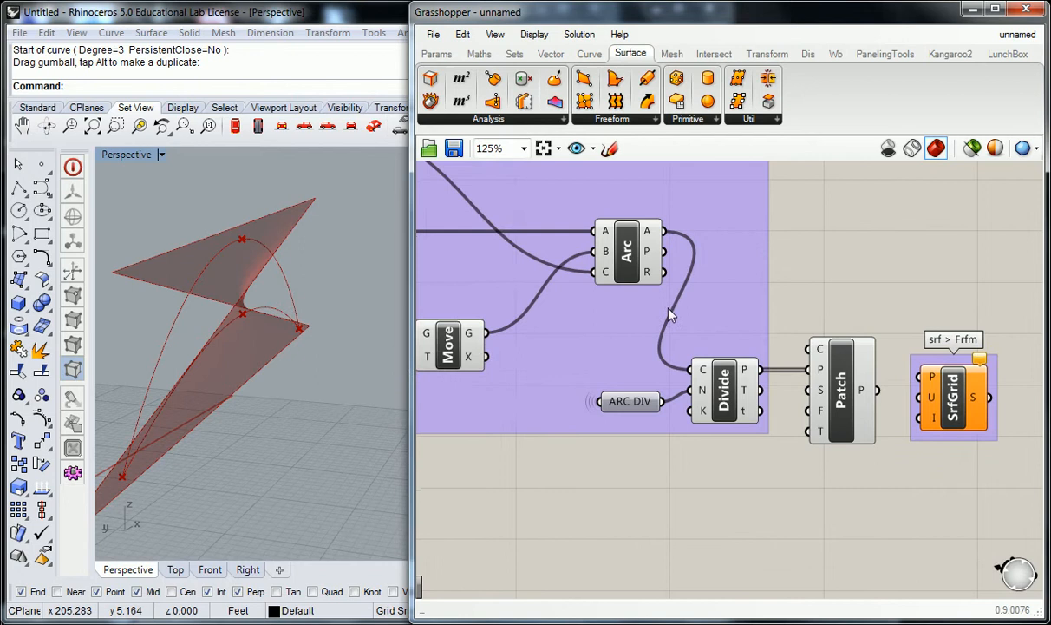
mouse_move(661, 234)
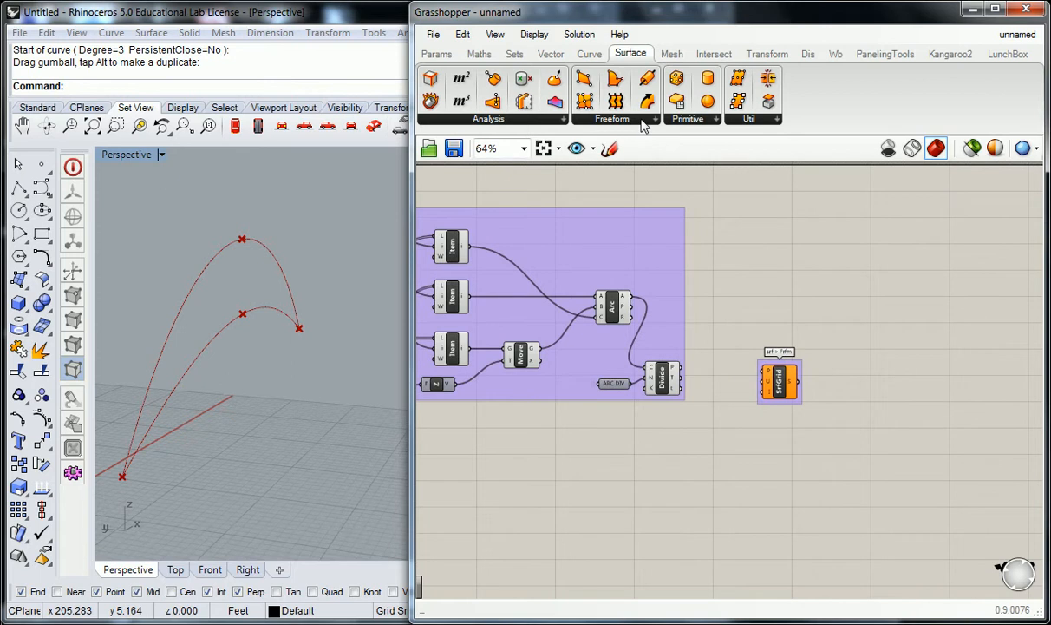
mouse_move(657, 125)
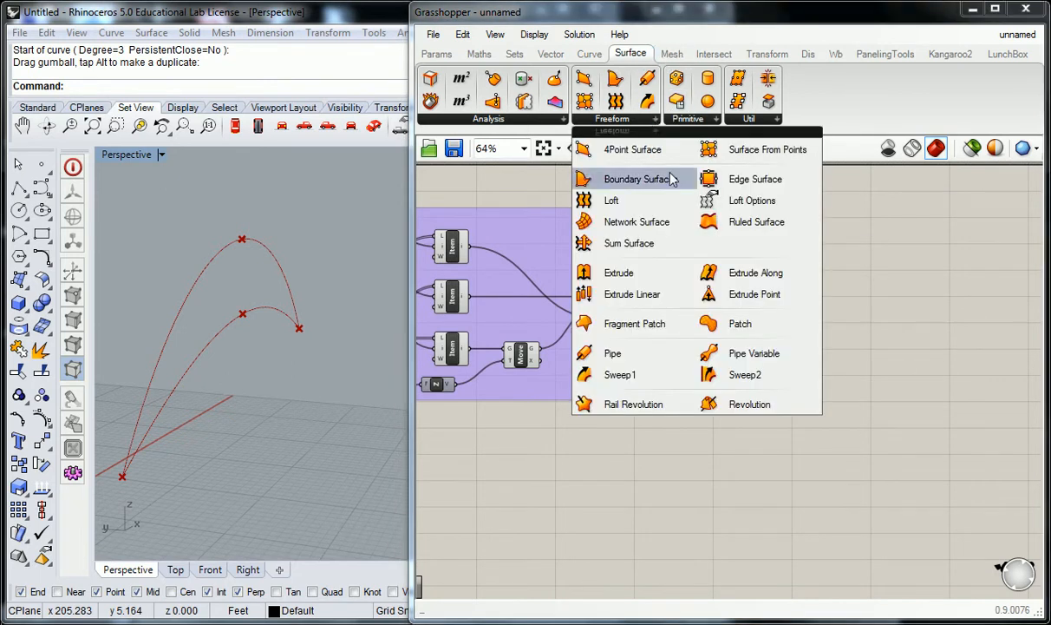
mouse_move(756, 222)
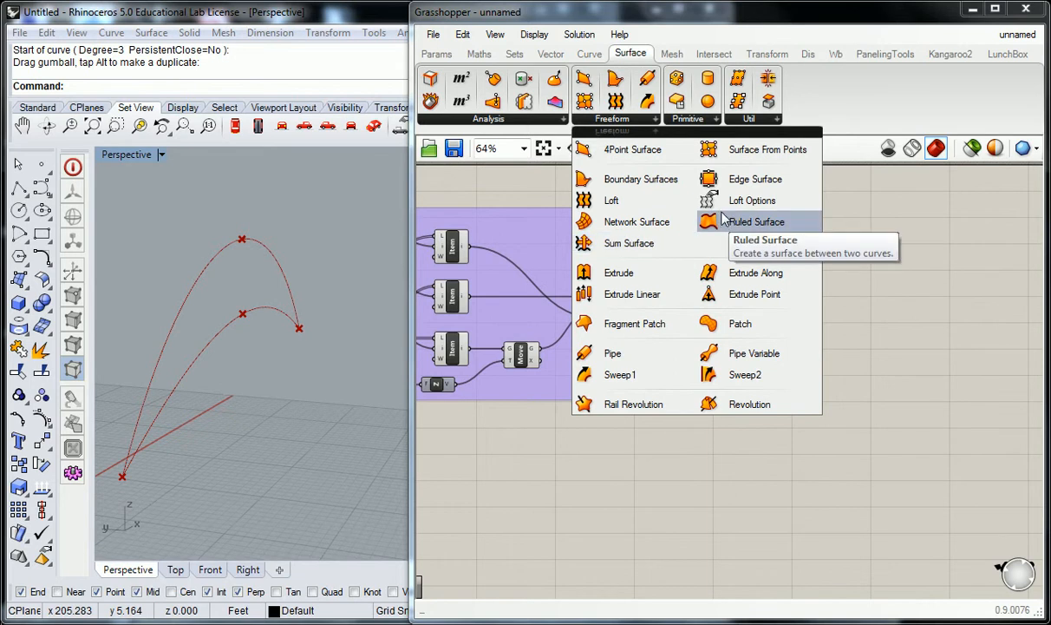
mouse_move(642, 179)
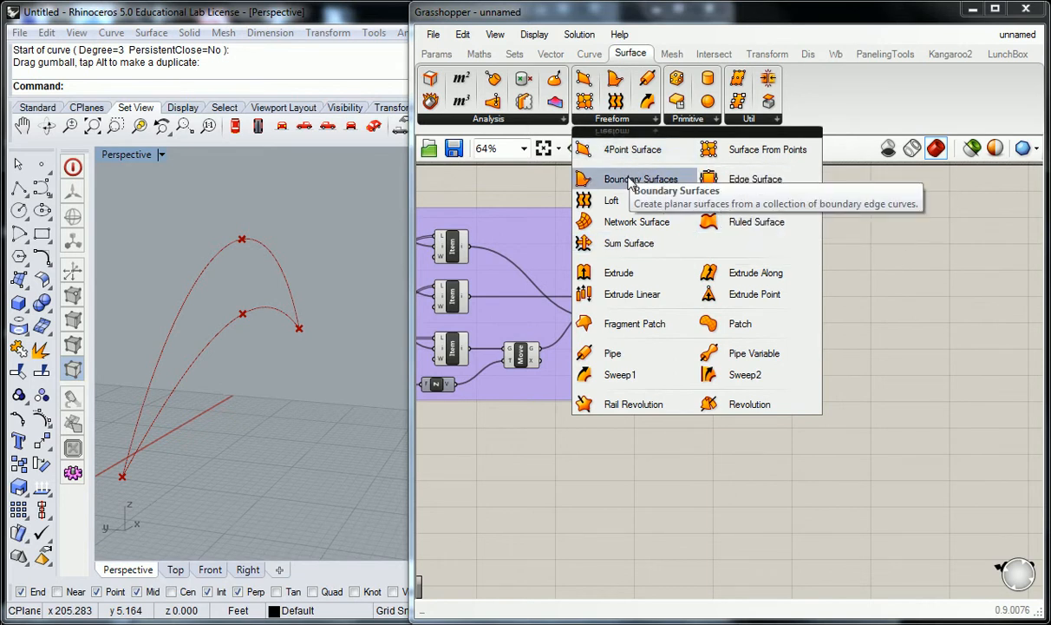
mouse_move(611, 202)
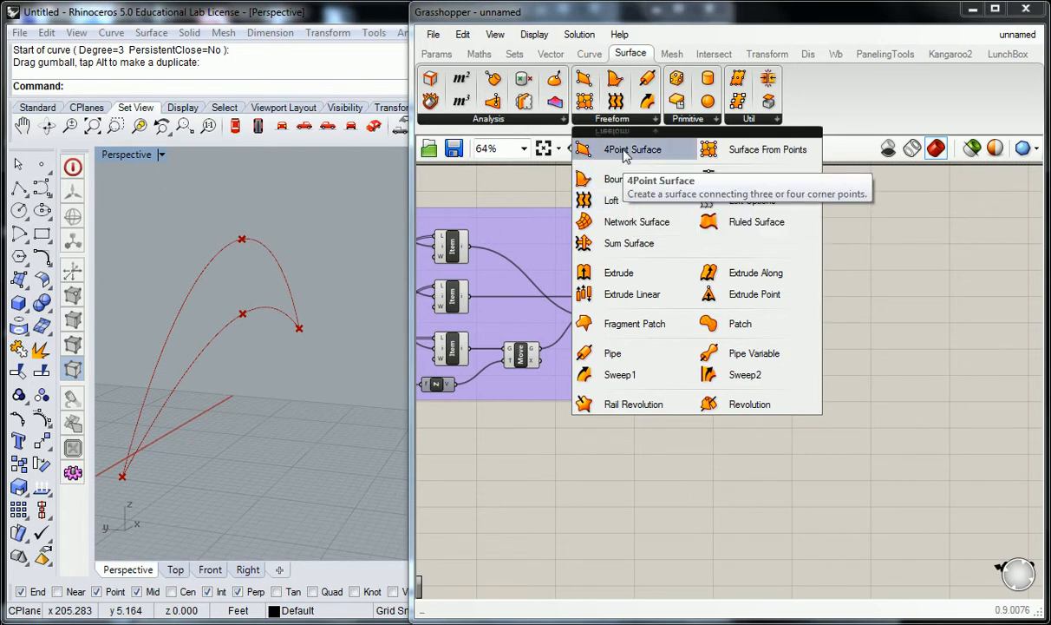
mouse_move(859, 274)
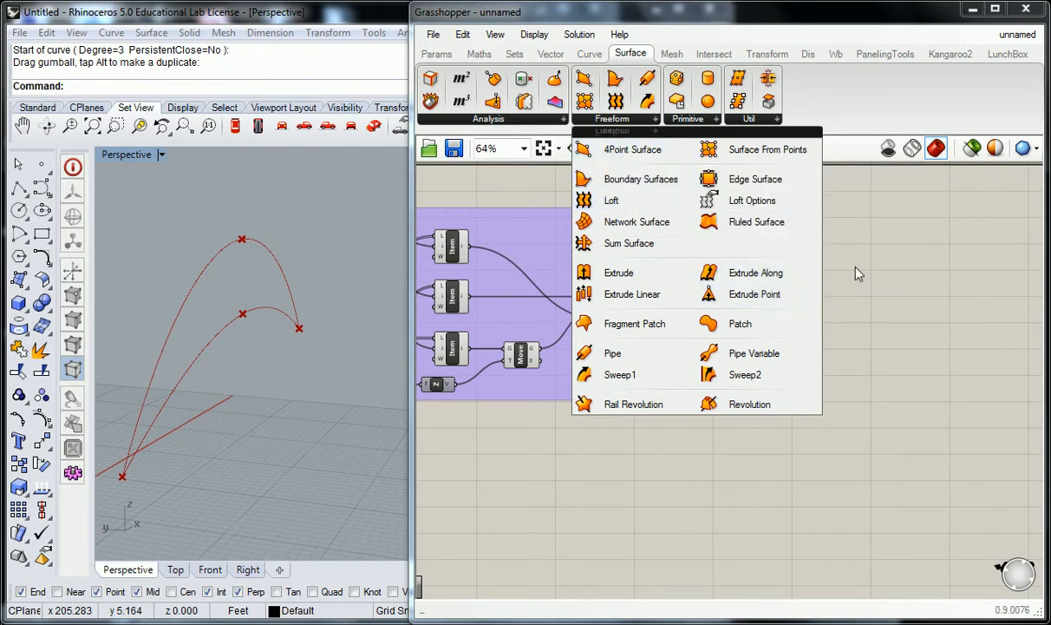
mouse_move(635, 324)
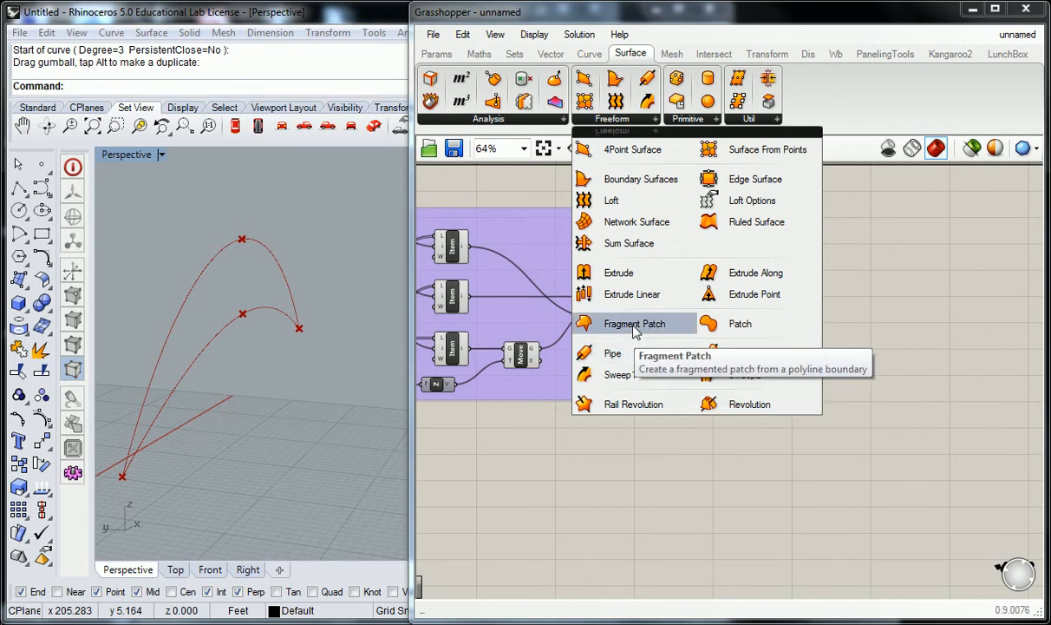
mouse_move(756, 375)
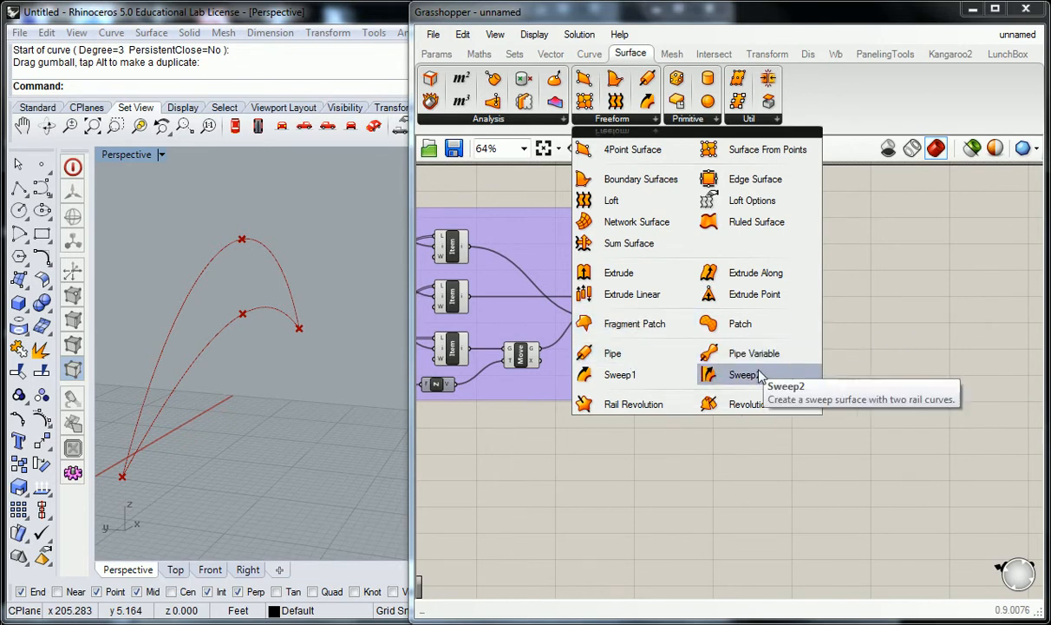
mouse_move(631, 149)
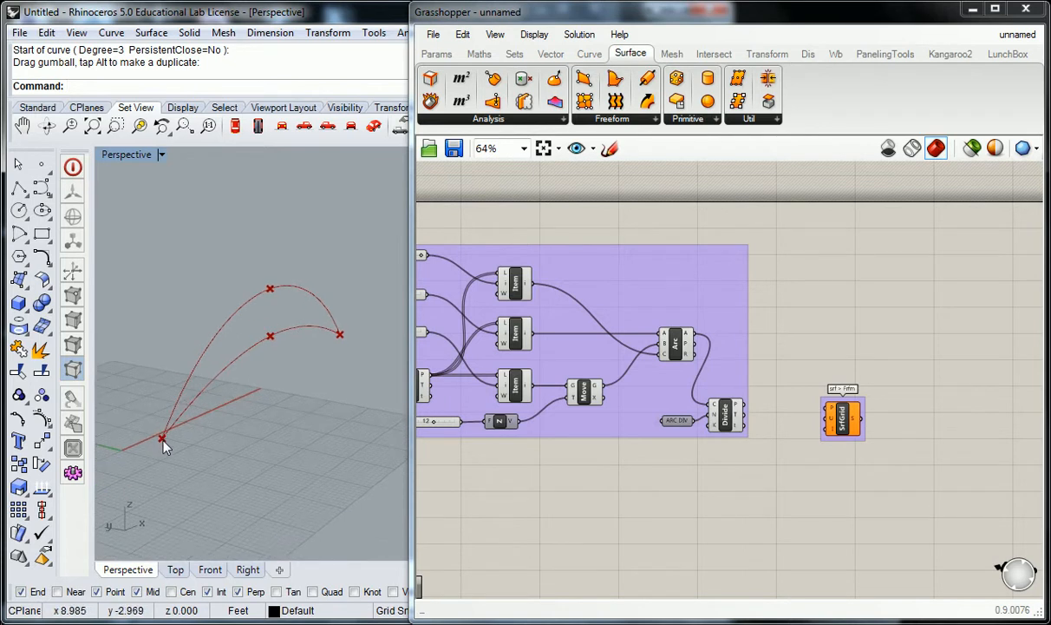
mouse_move(129, 482)
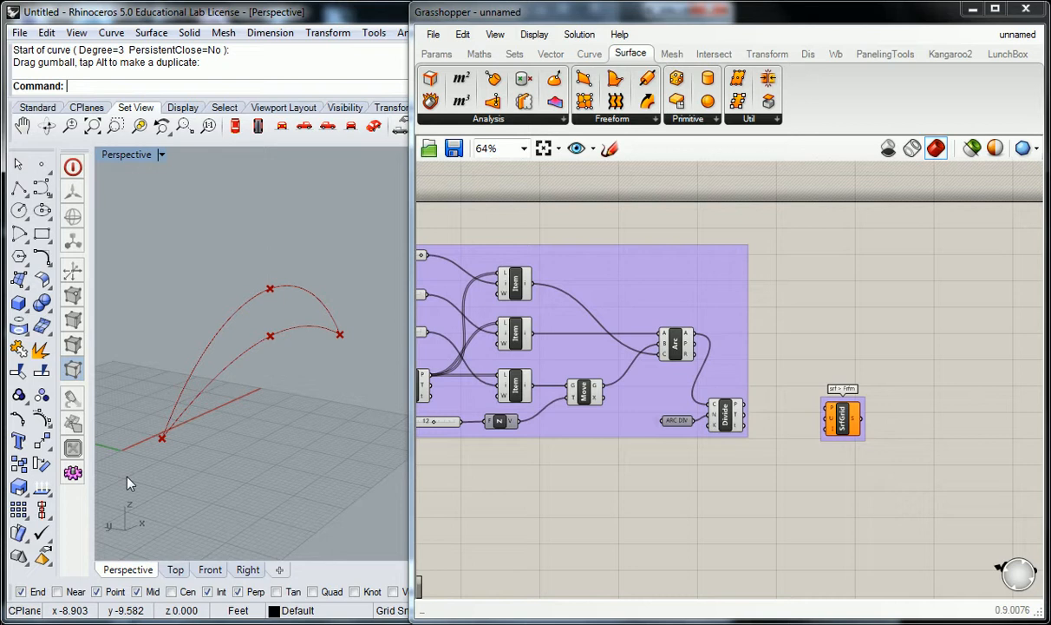
mouse_move(153, 472)
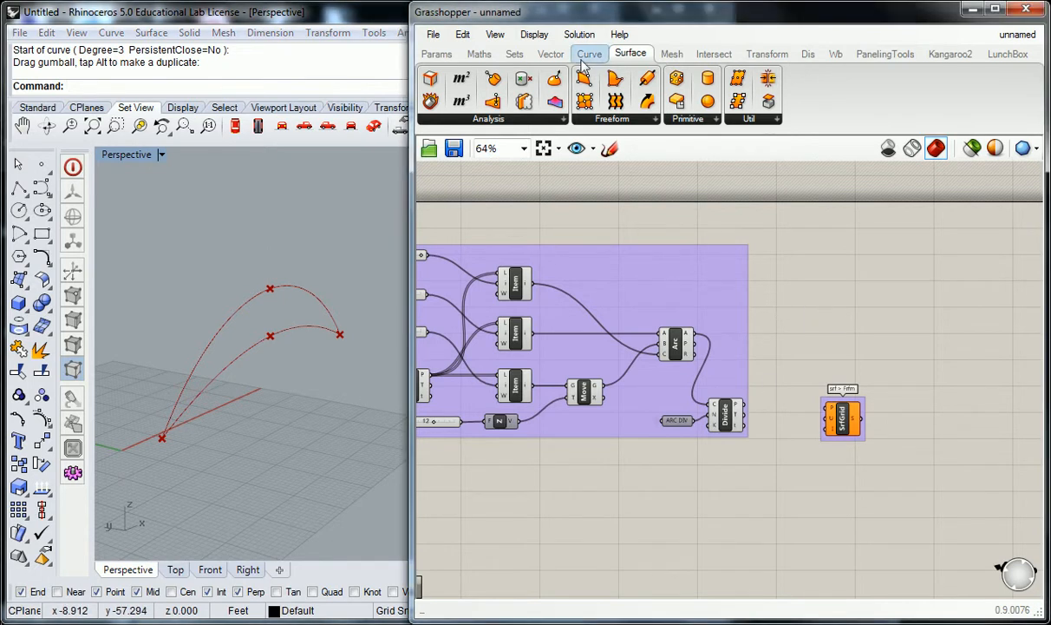
Place a Line component from the Curve tab joining the arc's two end points
left_click(590, 54)
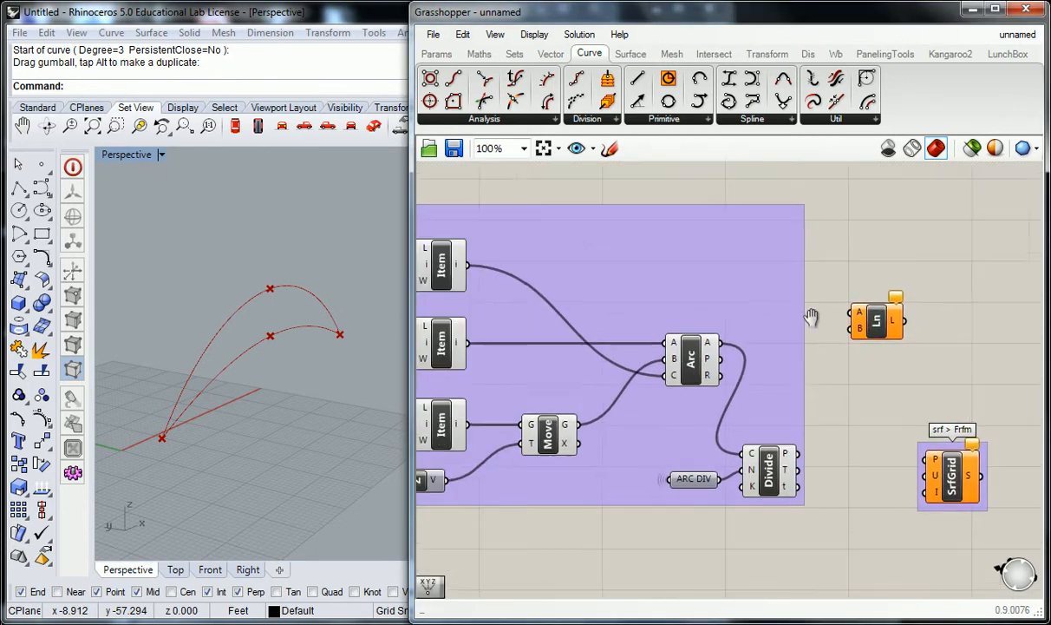
scroll("down", 3)
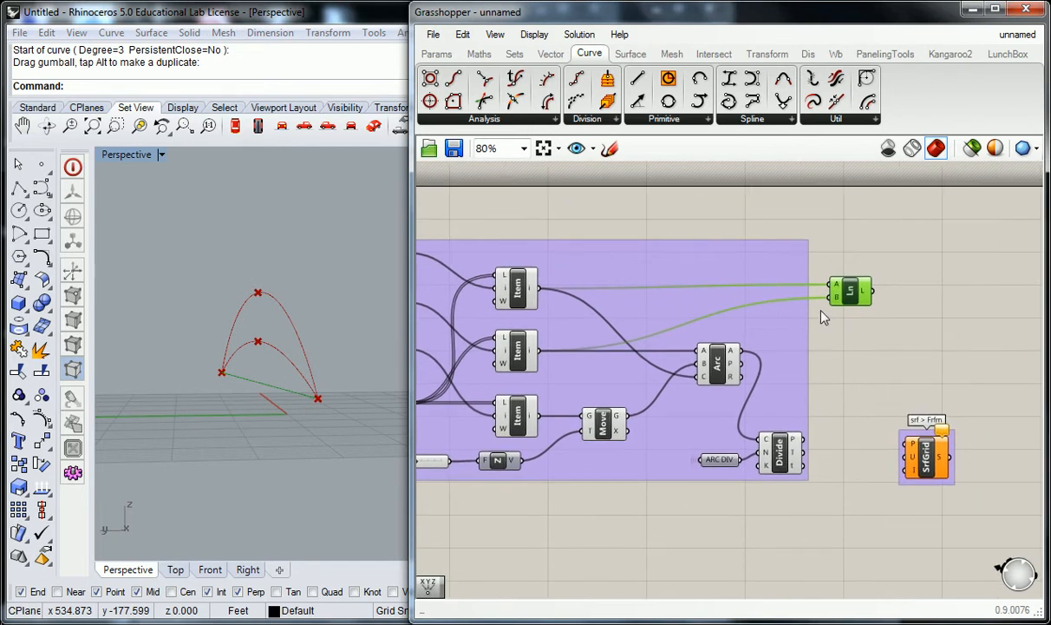
left_click_drag(850, 291, 781, 295)
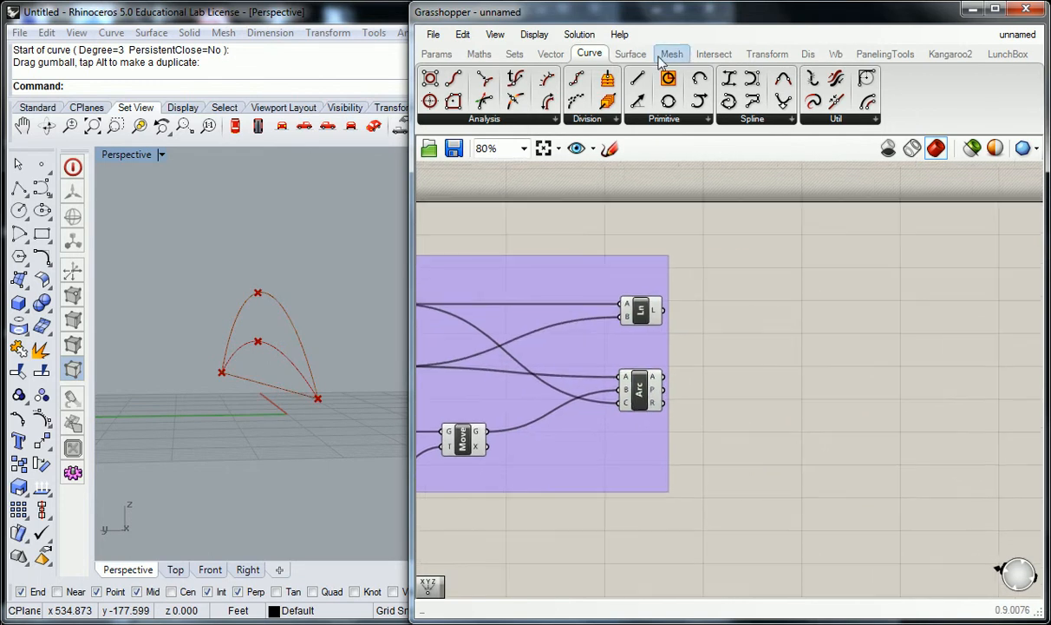
Add an Edge Surface component taking the Line and Arc, producing a surface between them
left_click(631, 54)
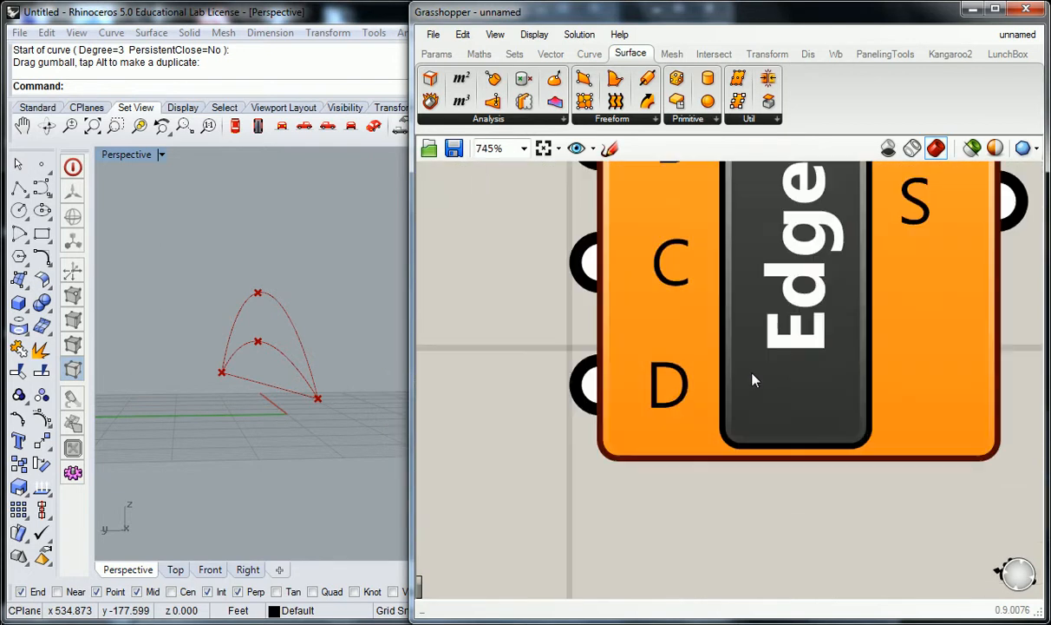
scroll("down", 3)
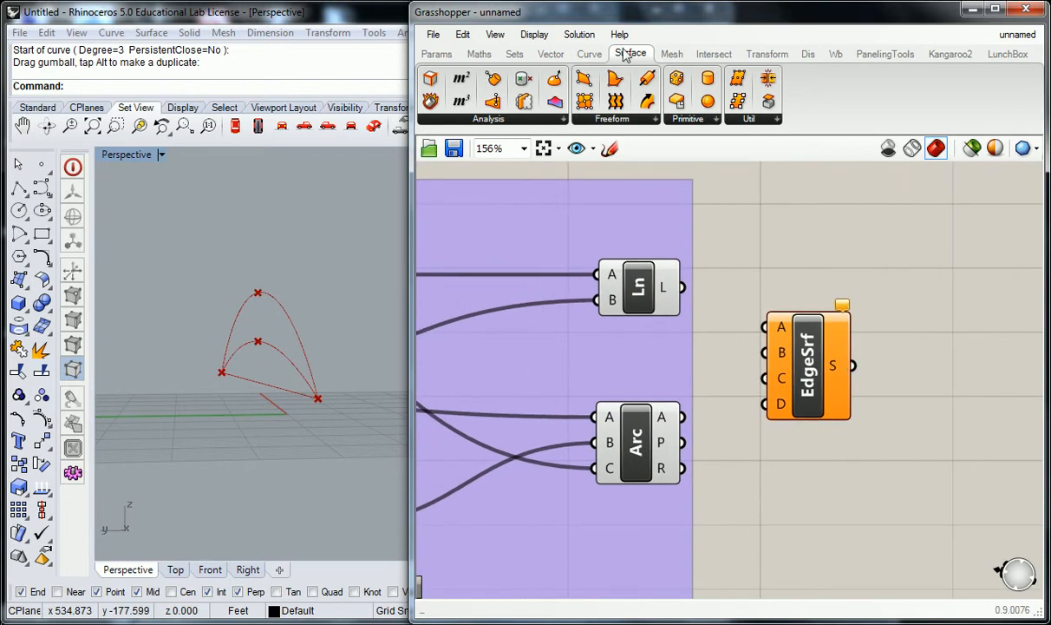
left_click(630, 52)
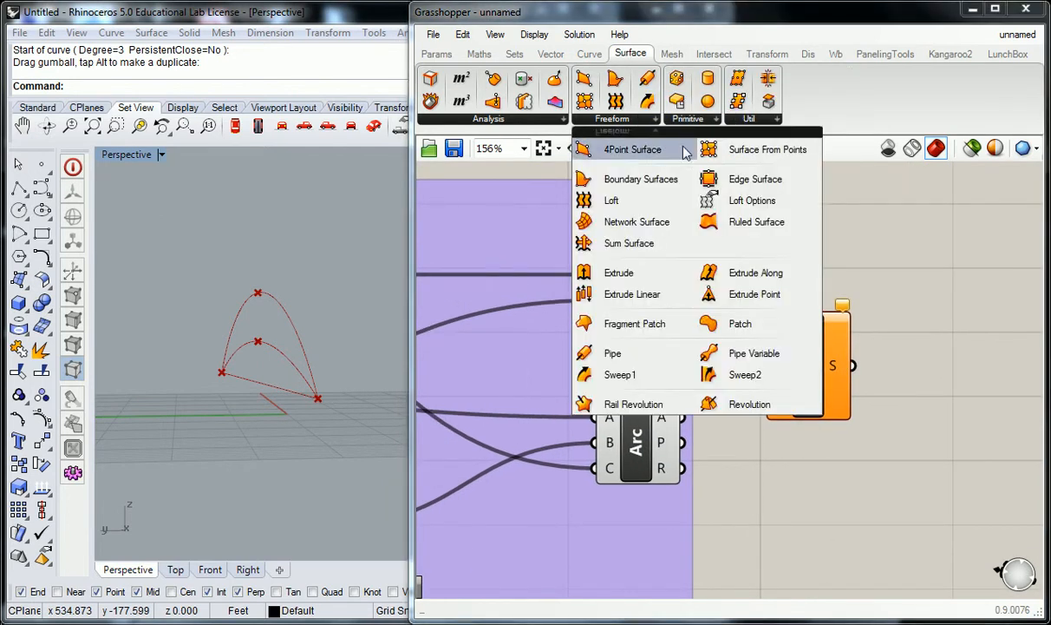
mouse_move(755, 178)
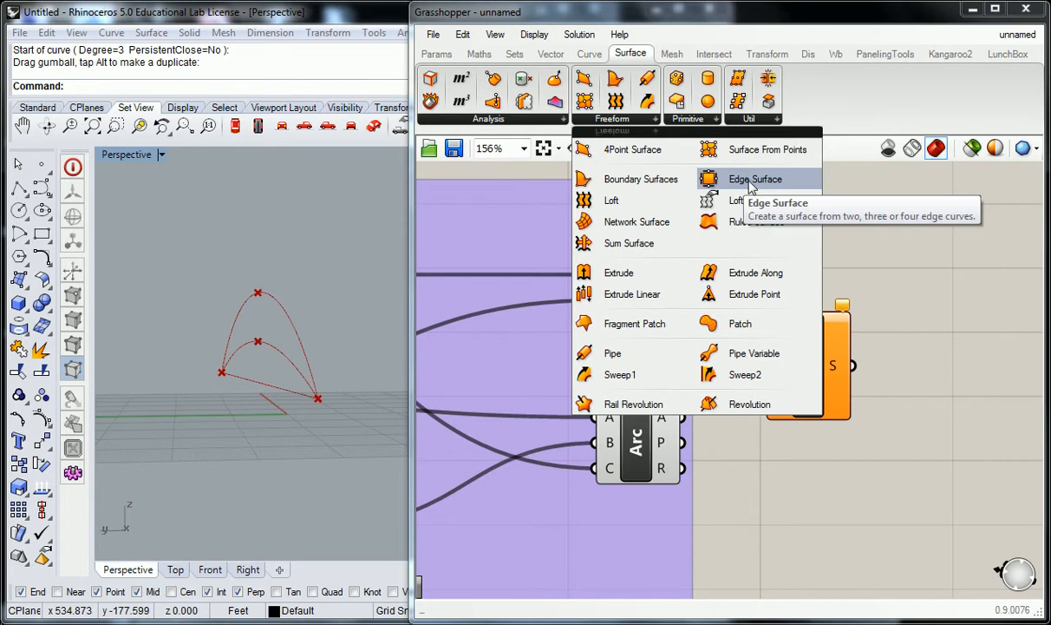
left_click(755, 179)
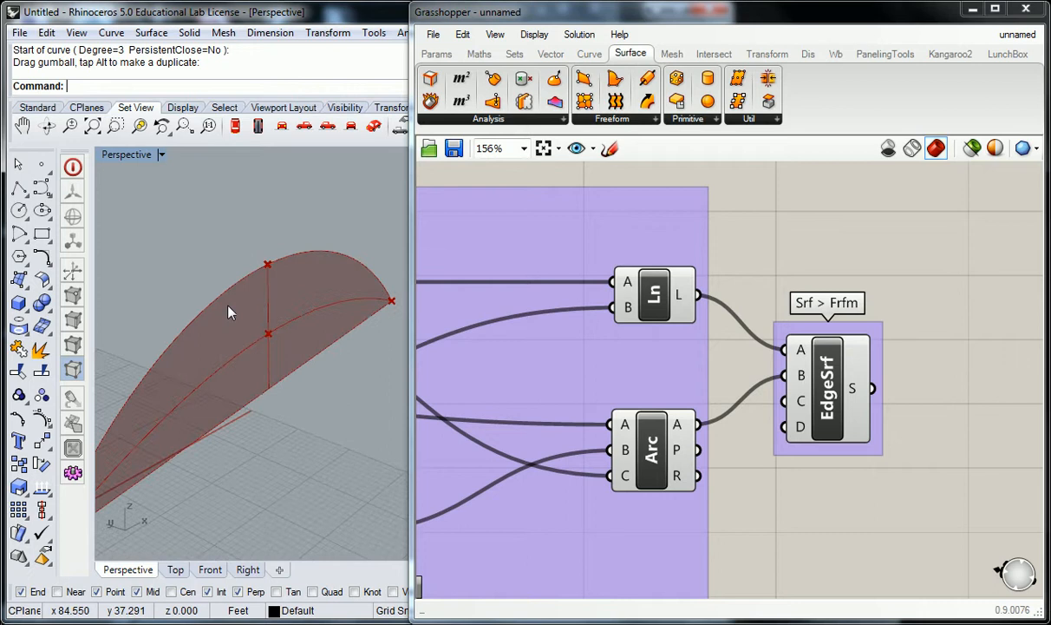
scroll("down", 3)
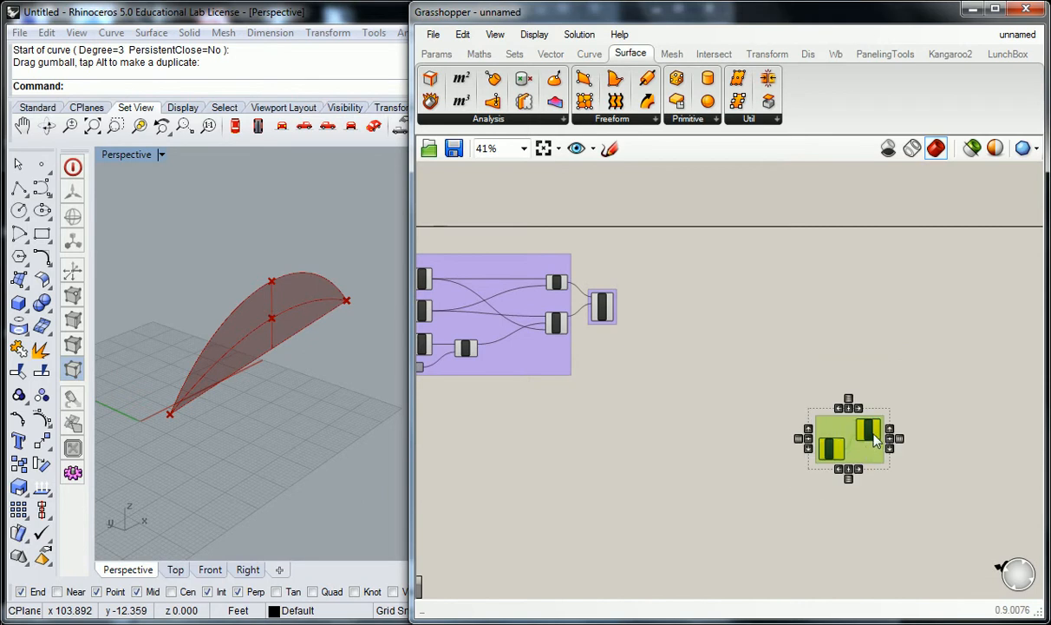
Drag the grouped Surface CP and Evaluate Surface pair beside the EdgeSrf component
left_click_drag(849, 437, 657, 333)
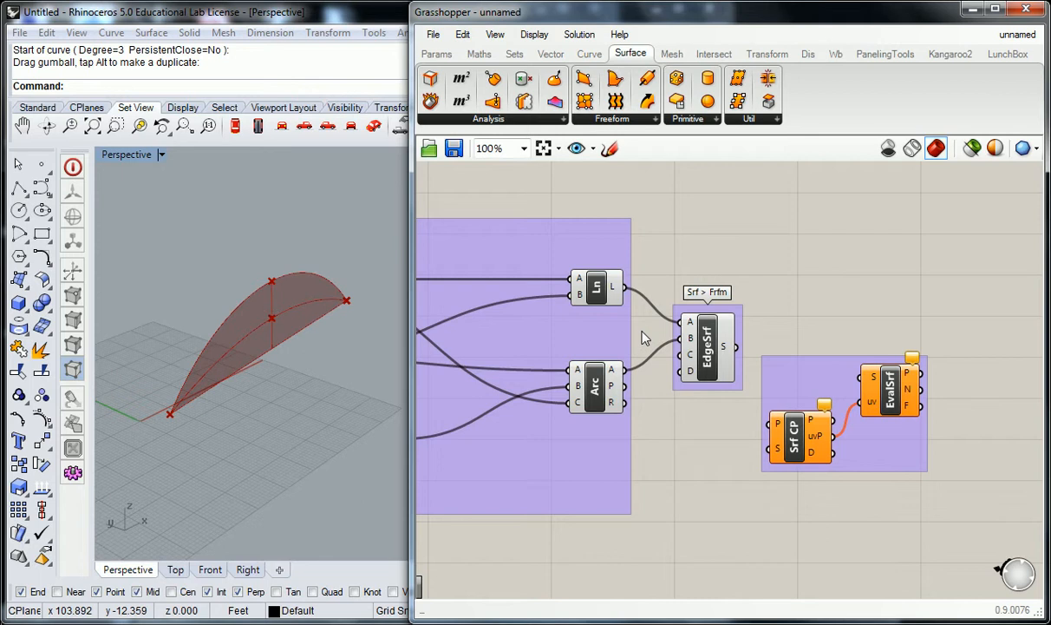
mouse_move(640, 337)
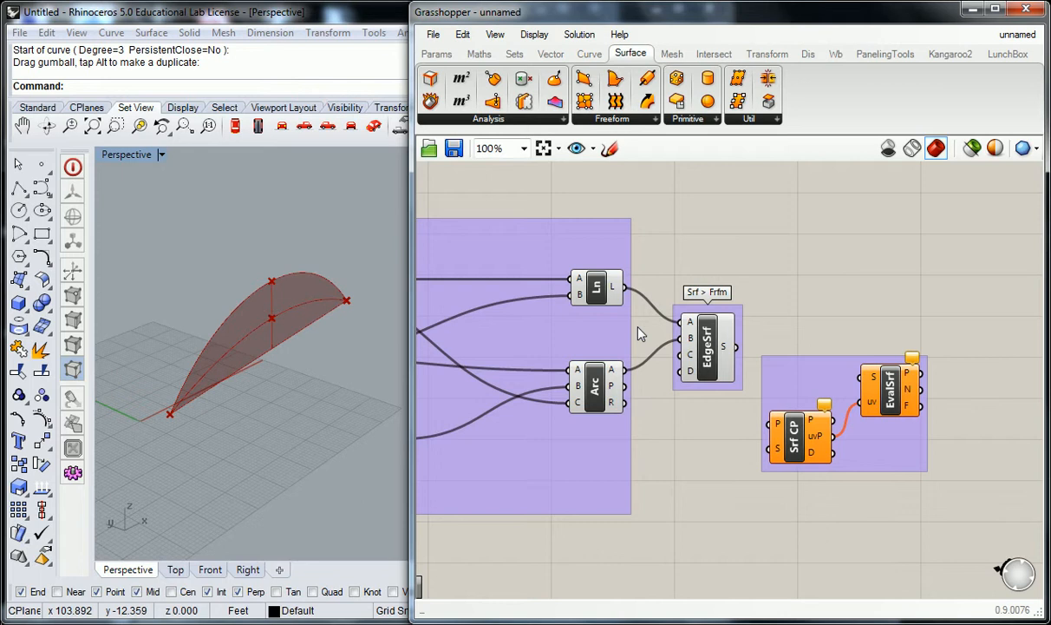
mouse_move(656, 328)
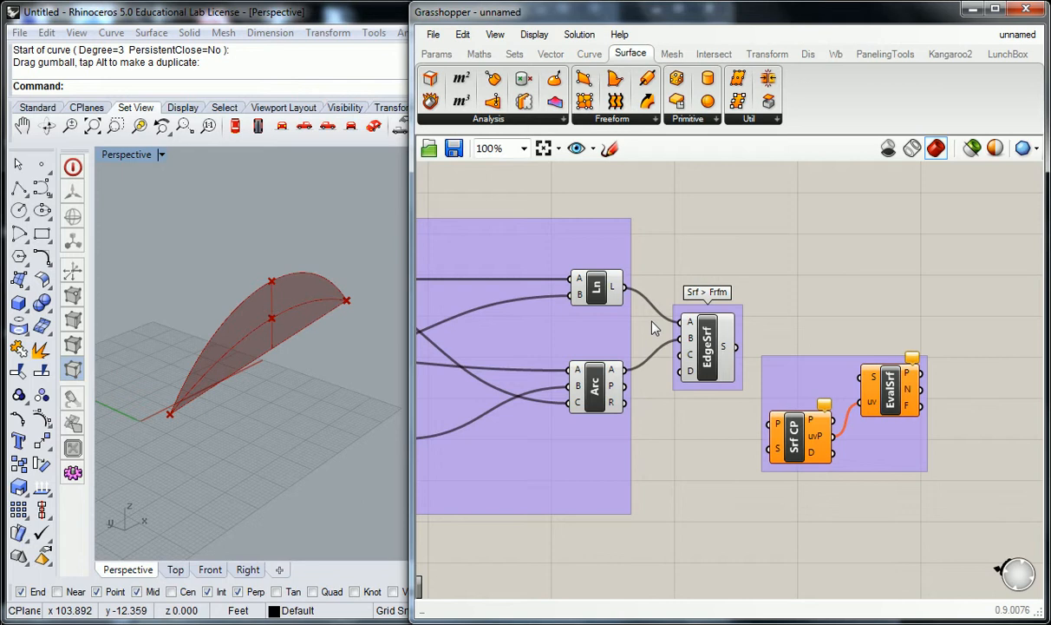
mouse_move(687, 203)
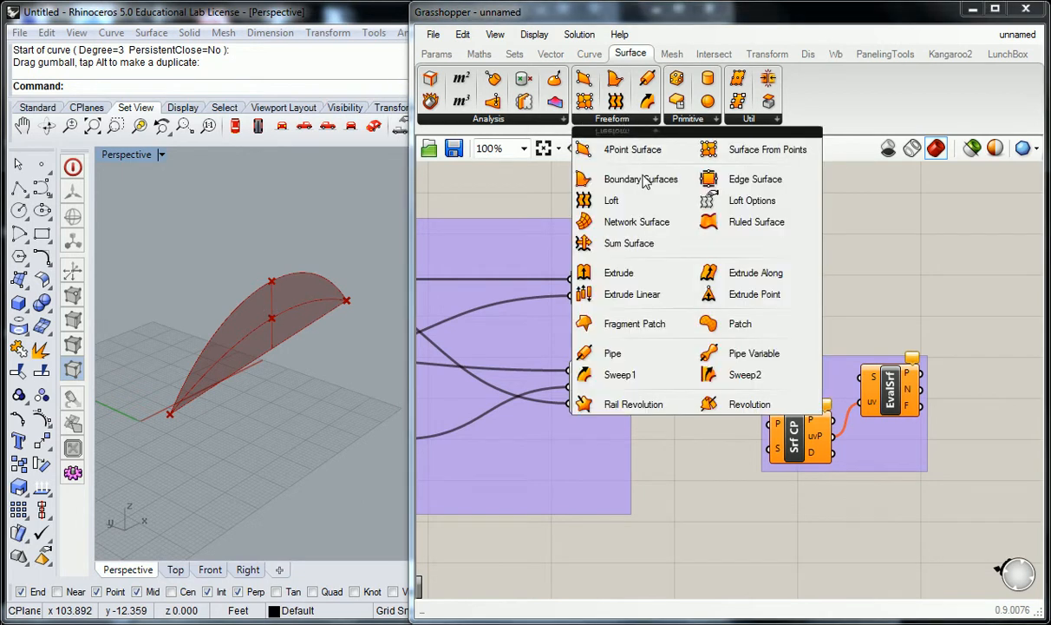
mouse_move(868, 269)
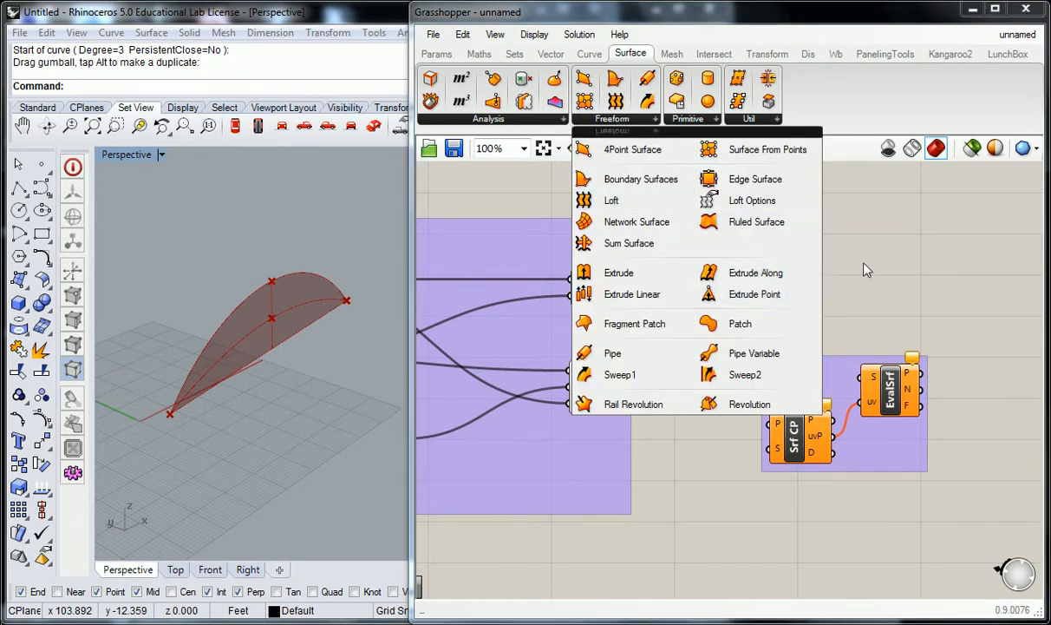
left_click(750, 118)
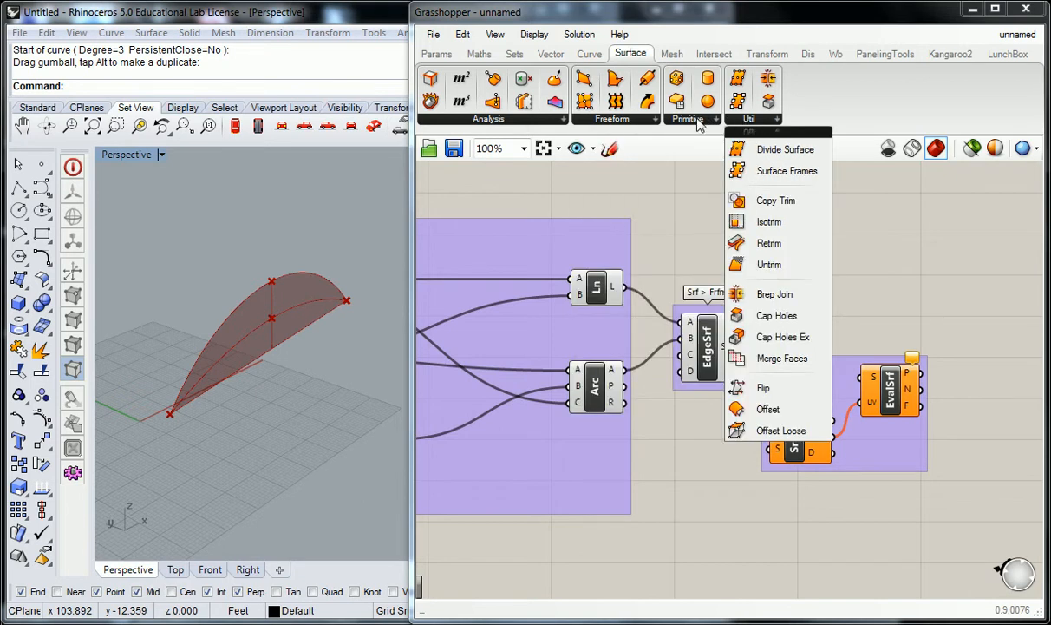
mouse_move(778, 170)
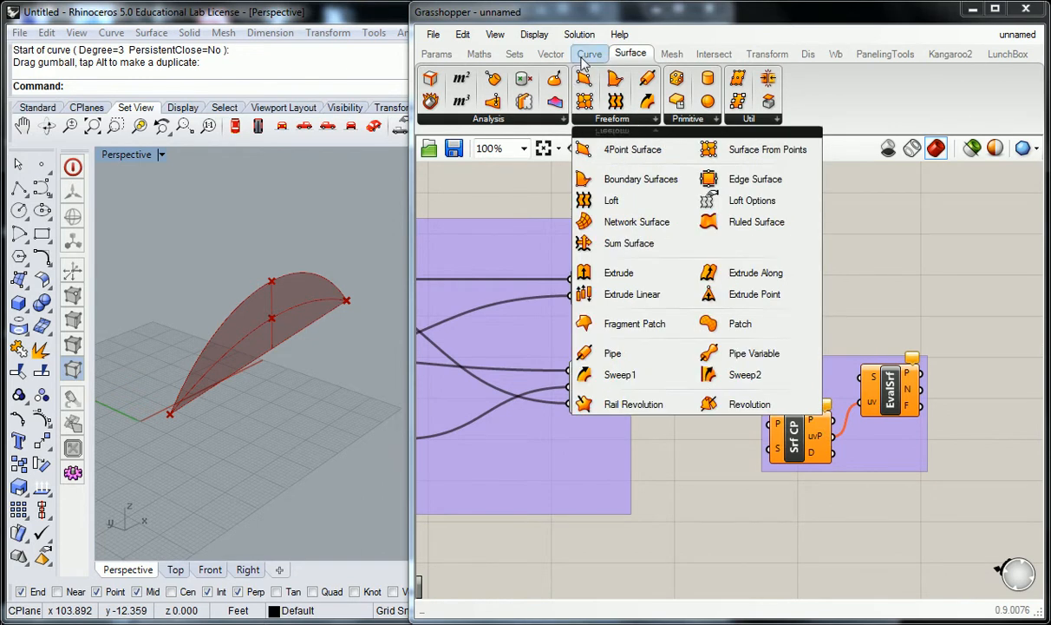
left_click(590, 52)
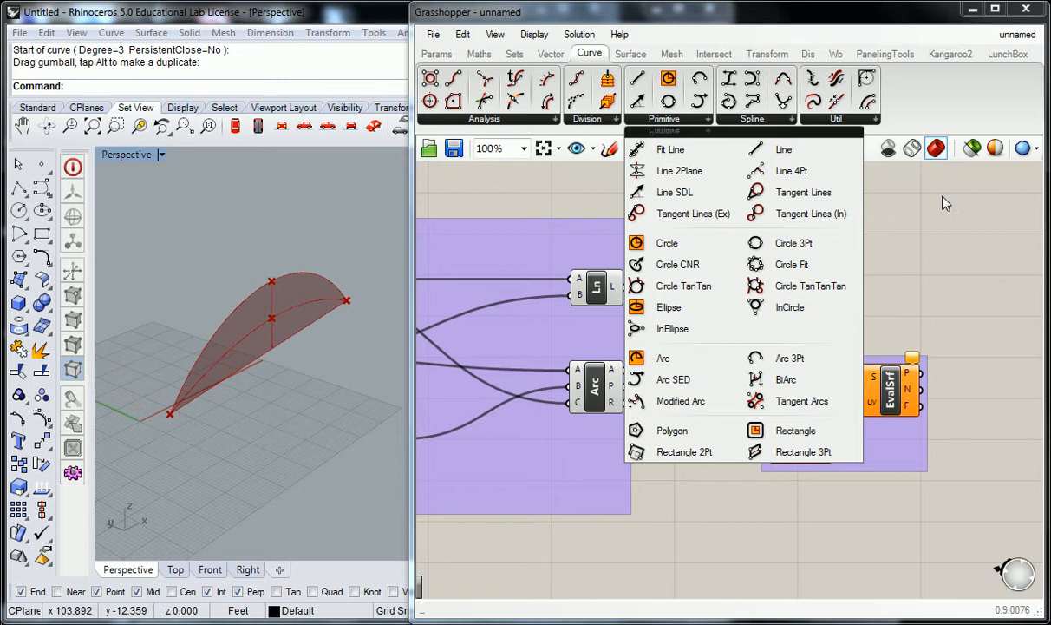
left_click(850, 294)
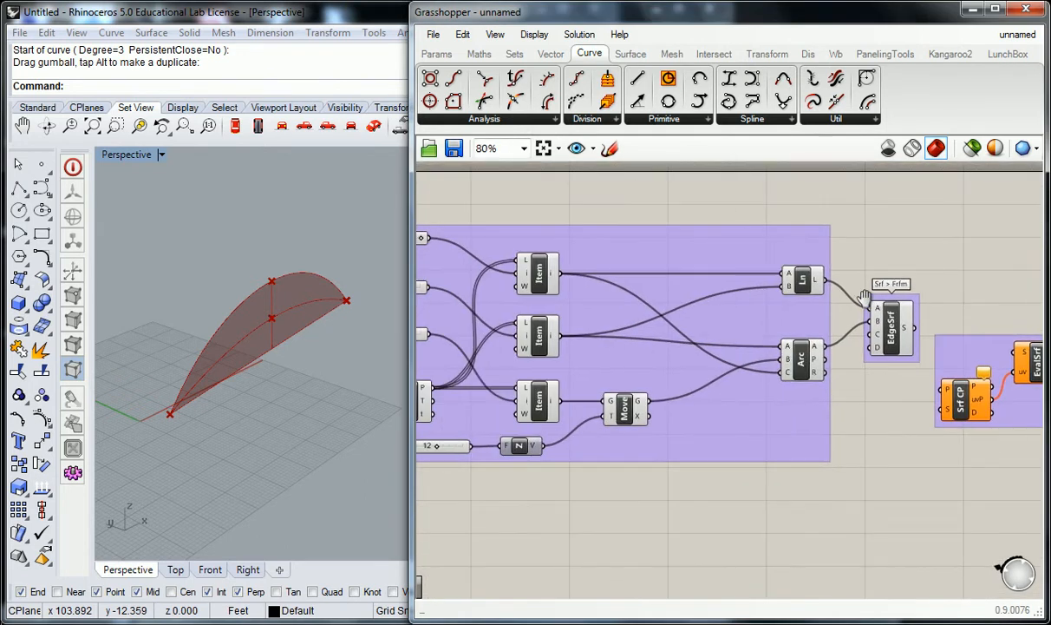
scroll("down", 3)
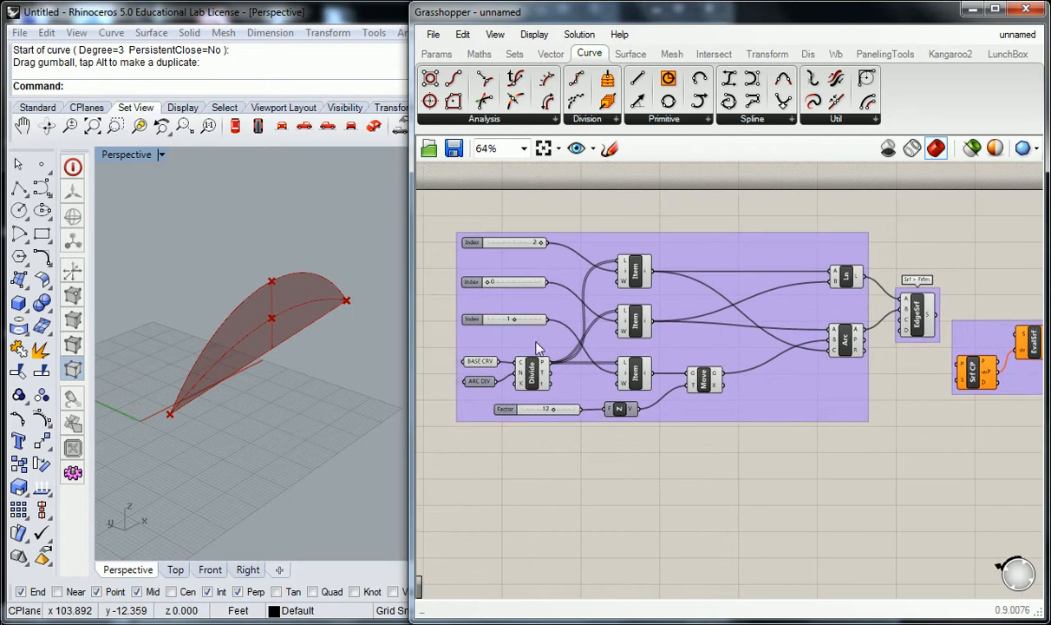
mouse_move(638, 321)
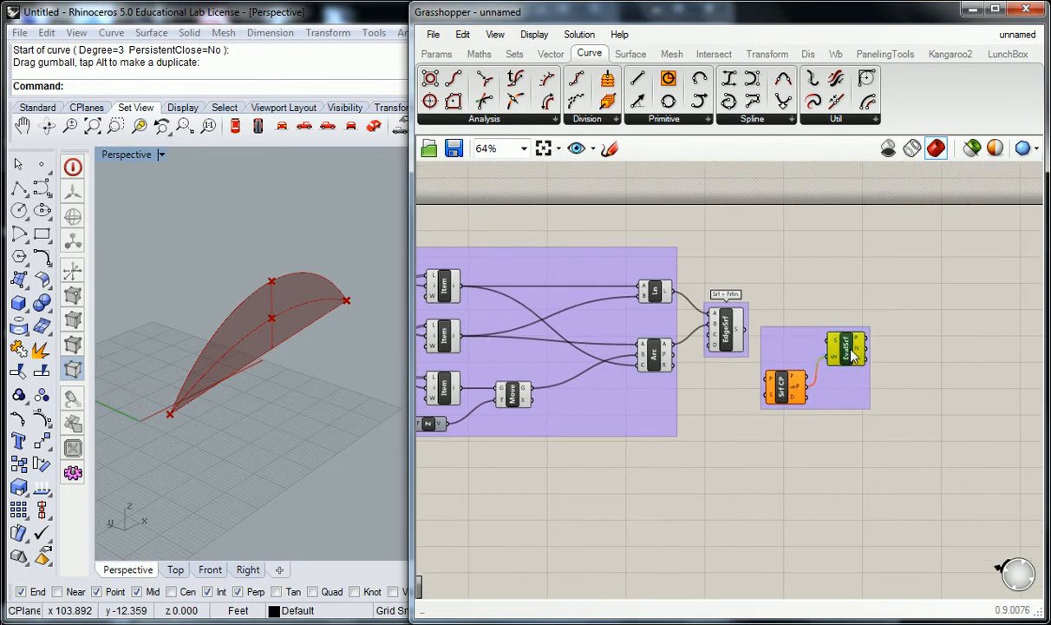
left_click(837, 364)
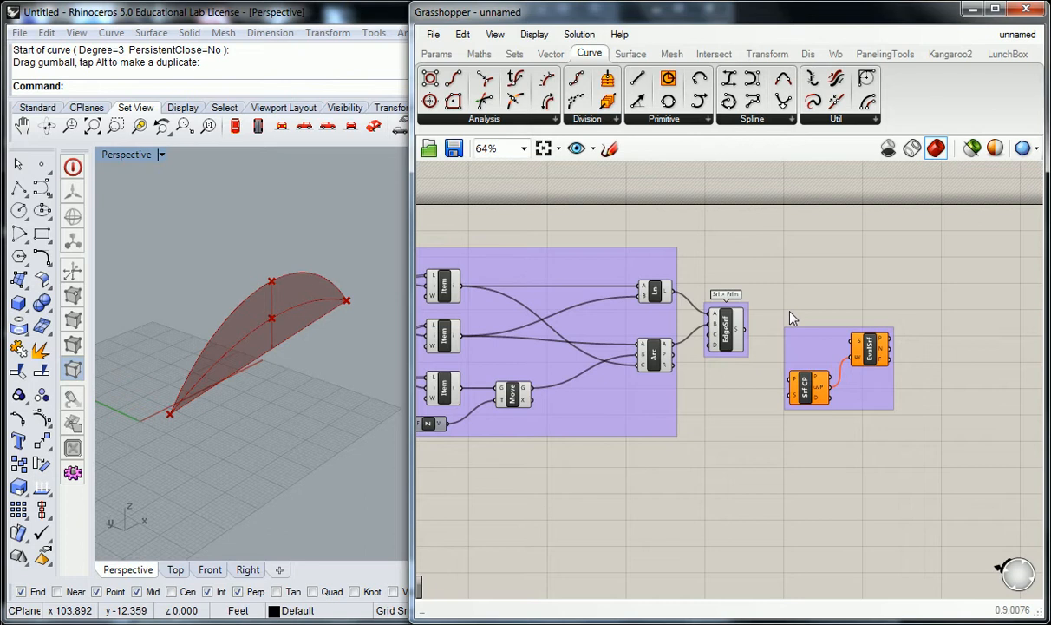
mouse_move(795, 295)
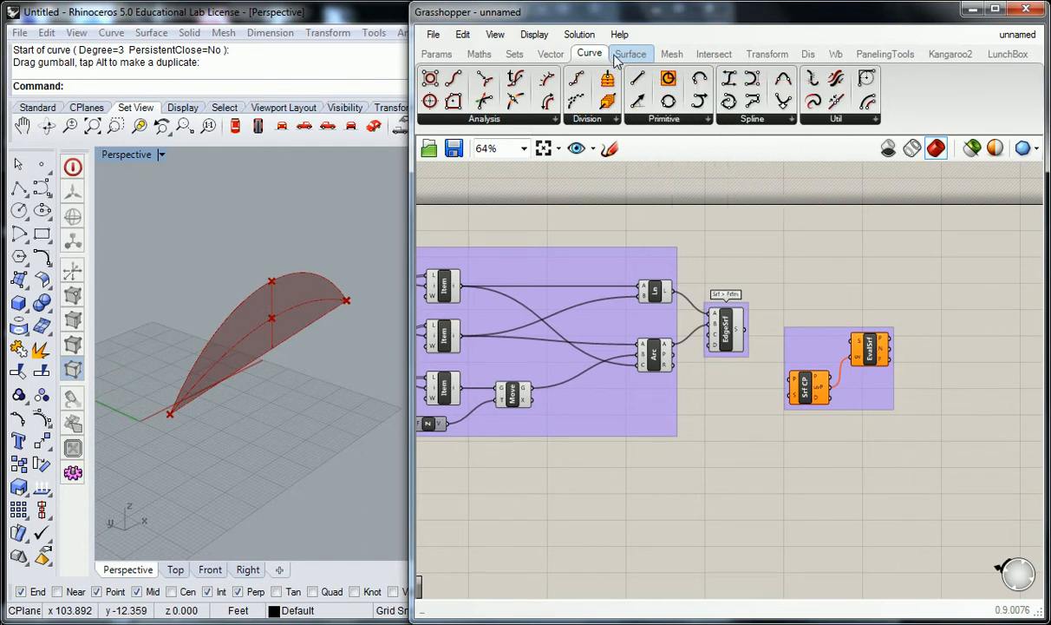
Add an Area component feeding the edge surface's centroid into Surface CP and Evaluate Surface
left_click(631, 52)
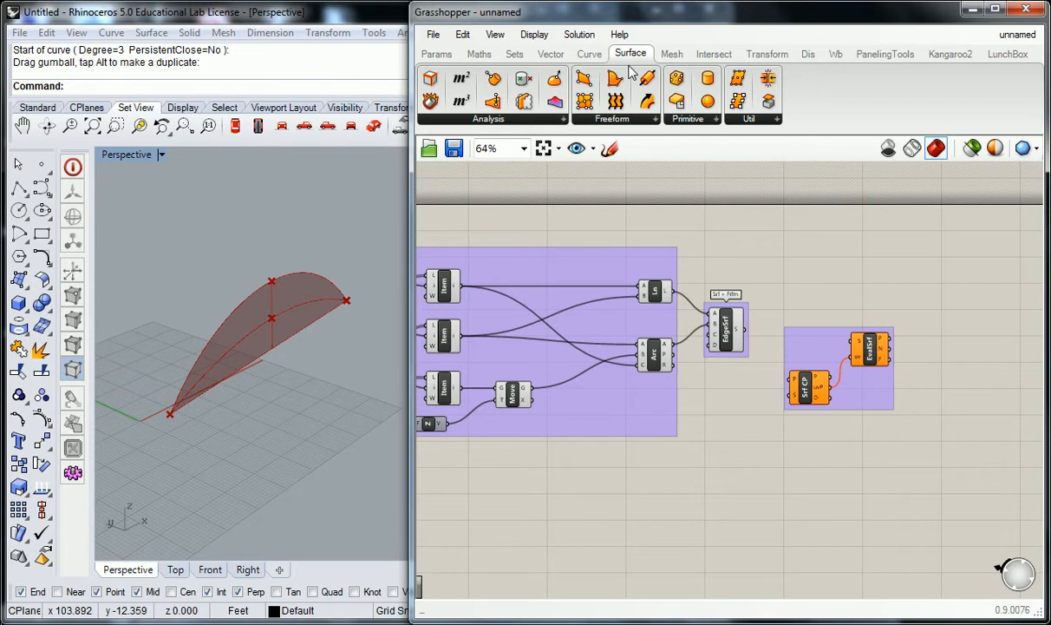
mouse_move(563, 119)
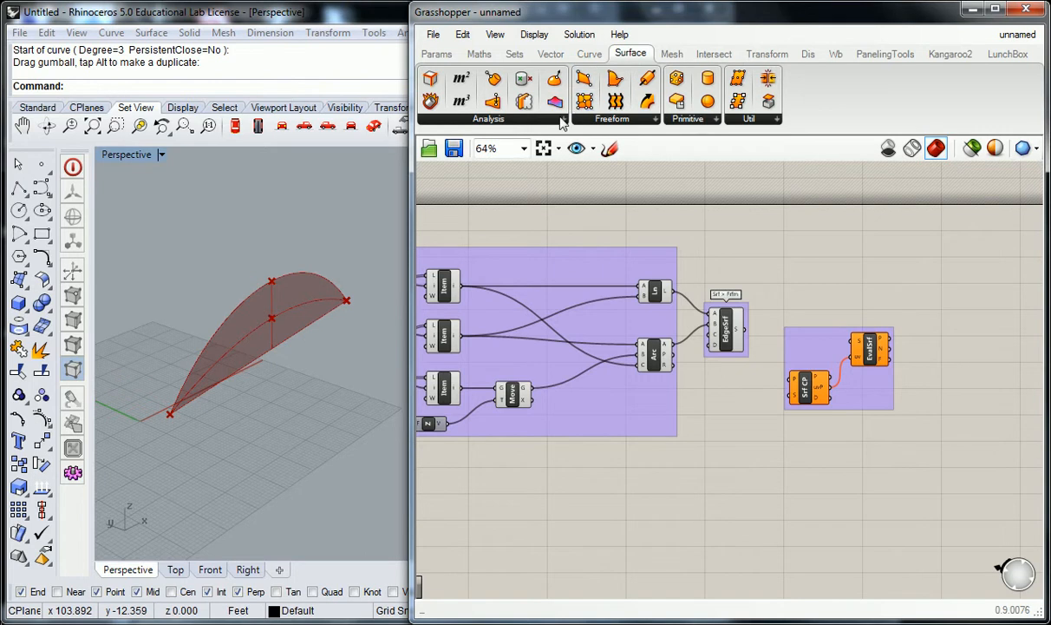
left_click(563, 118)
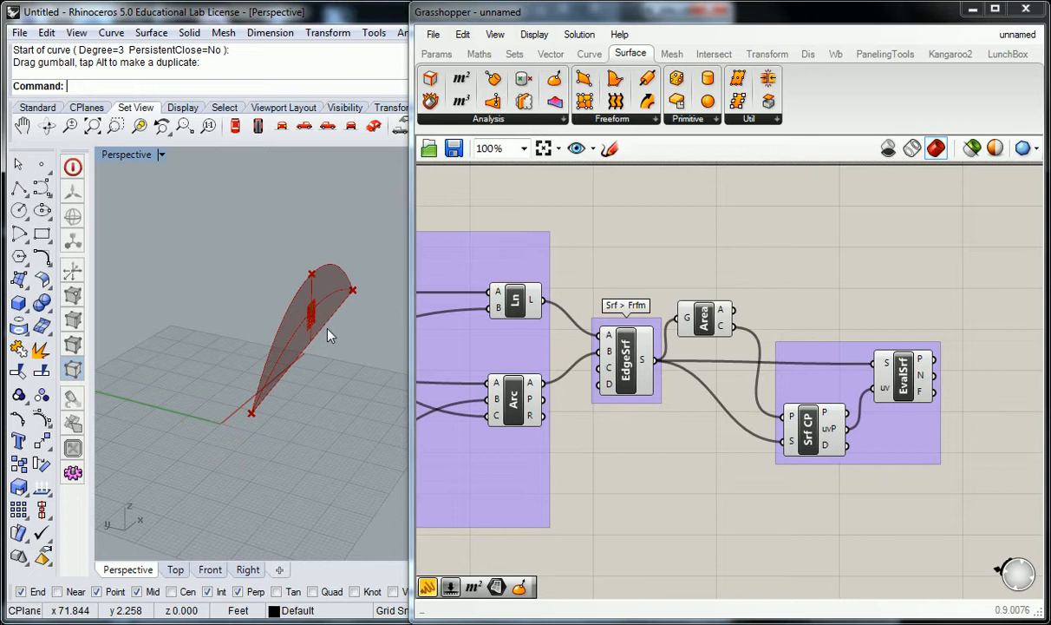
mouse_move(337, 333)
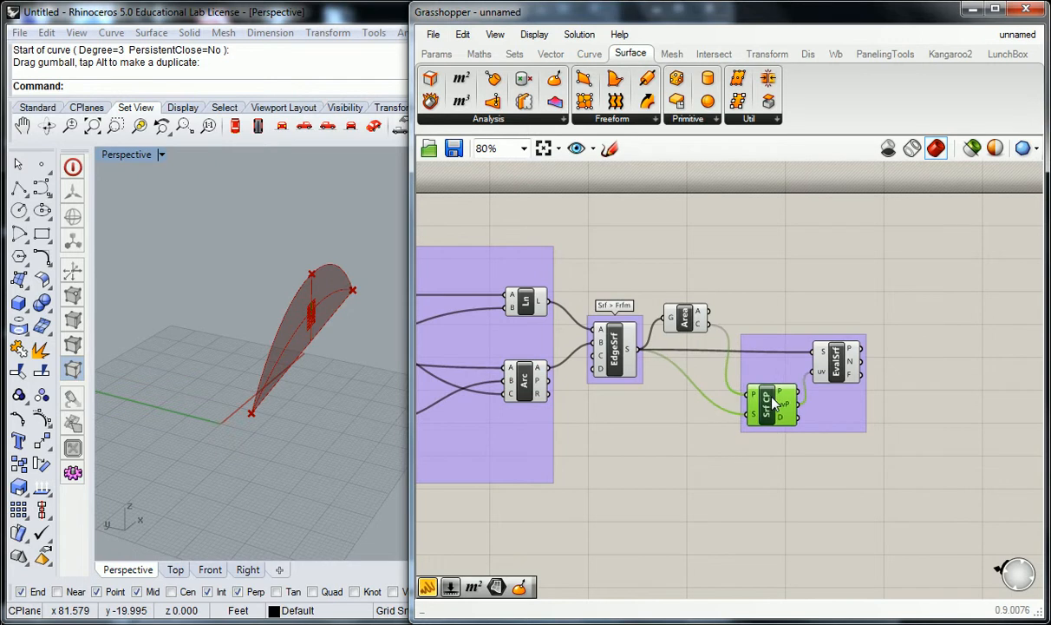
scroll("down", 3)
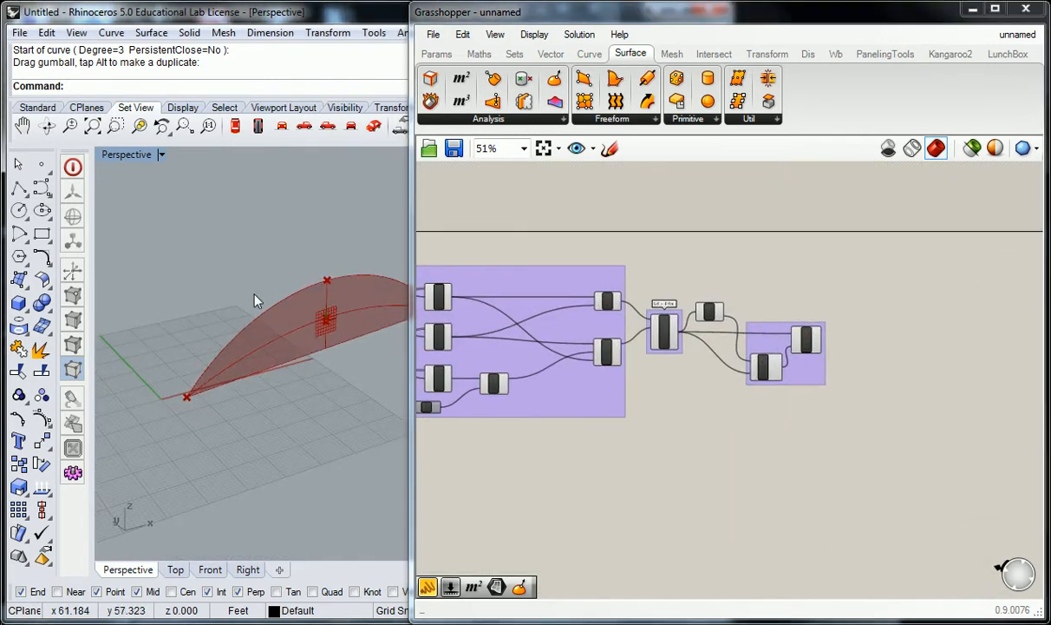
mouse_move(750, 373)
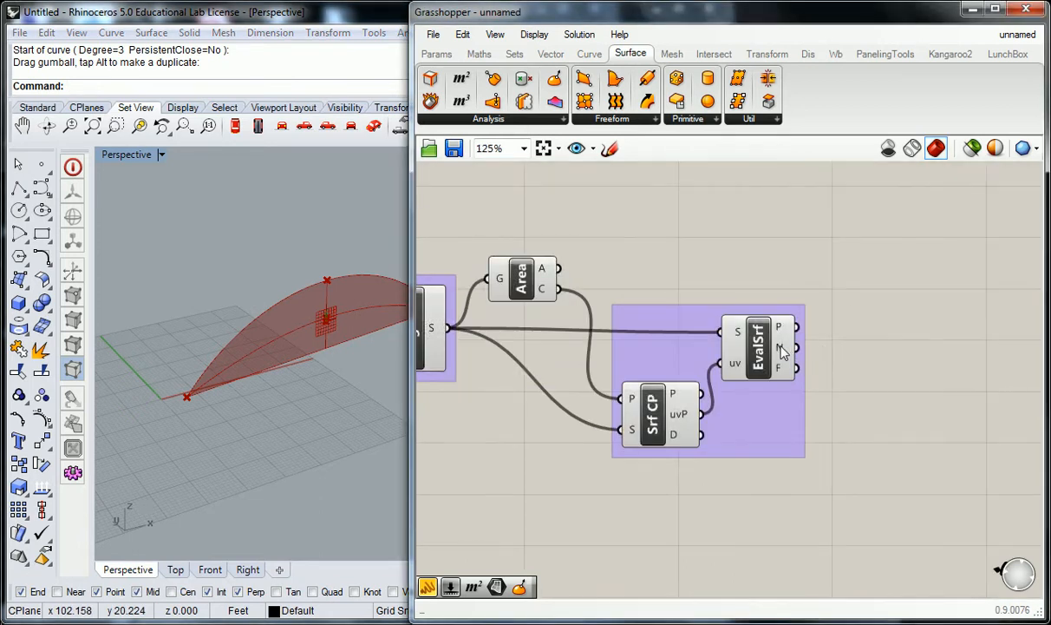
mouse_move(779, 350)
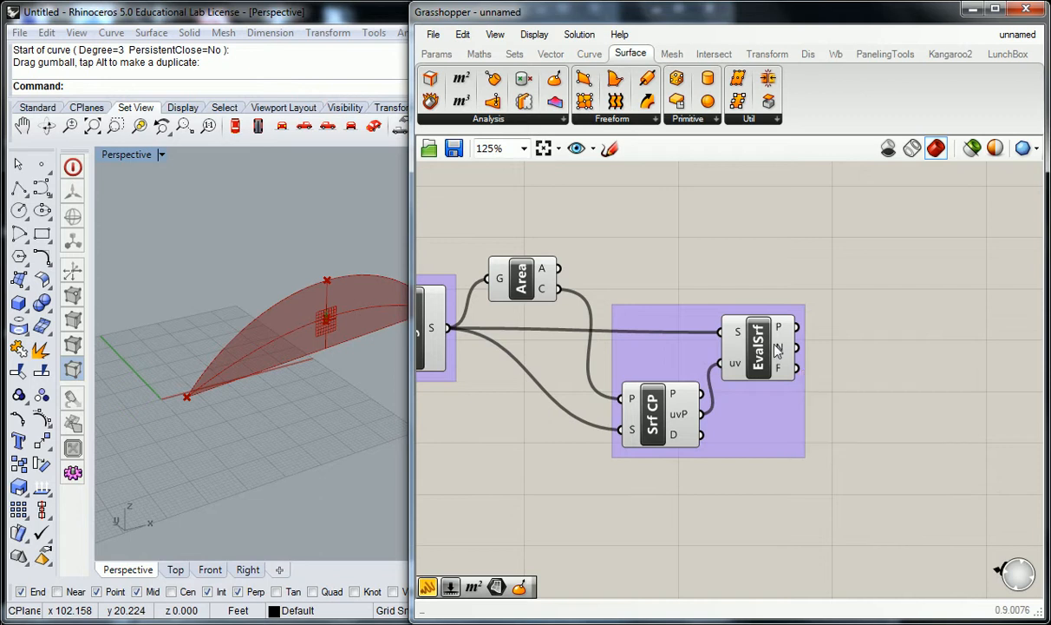
scroll("down", 3)
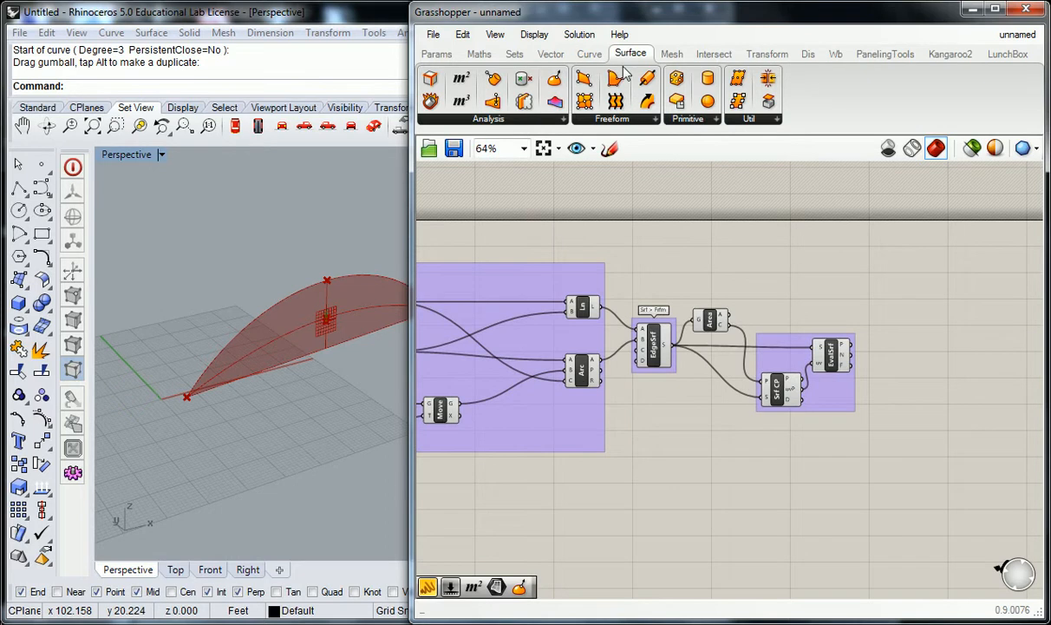
mouse_move(589, 54)
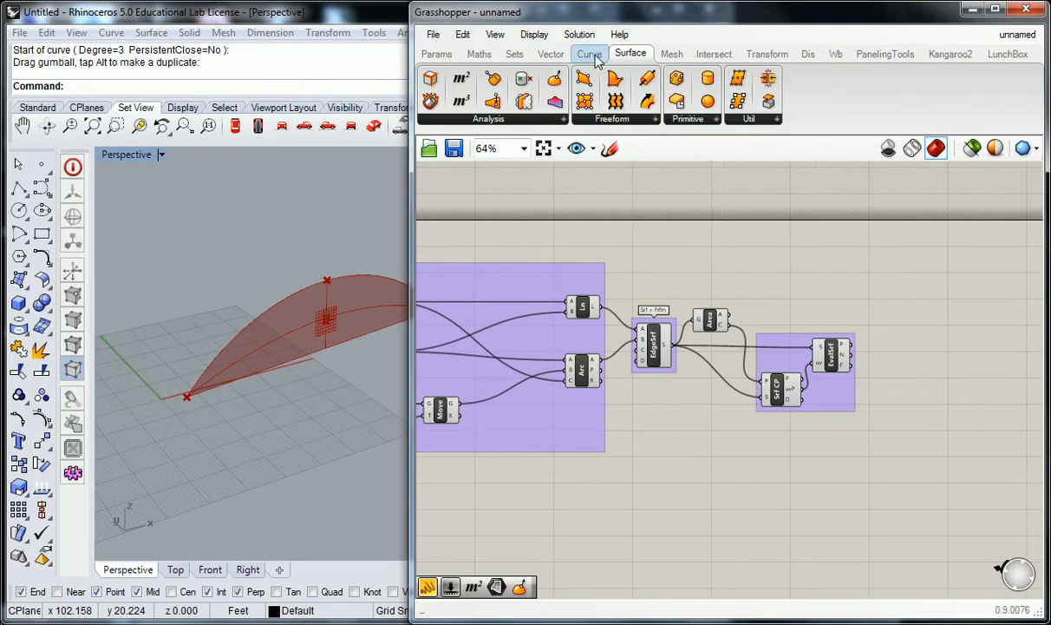
Place an Extrude component and wire the Arc into its Base input
left_click(632, 54)
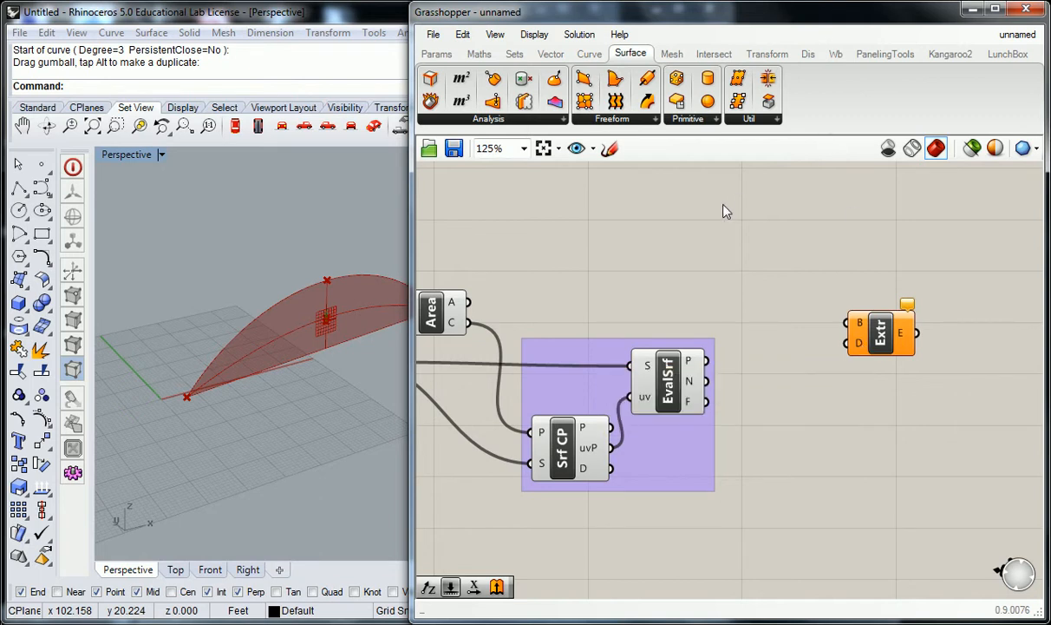
scroll("down", 3)
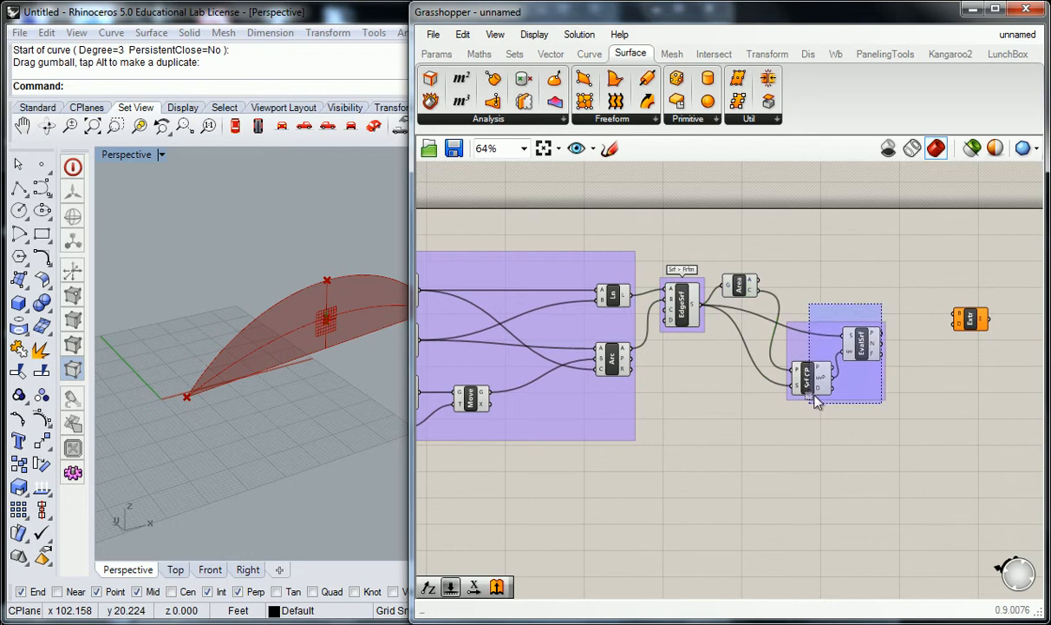
left_click_drag(833, 356, 833, 382)
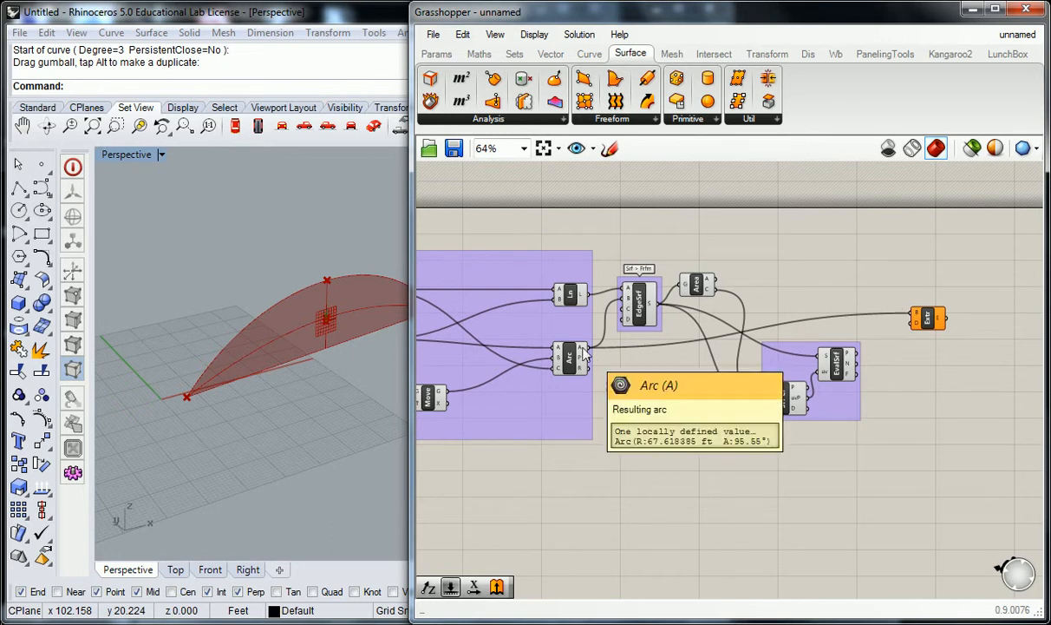
scroll("up", 3)
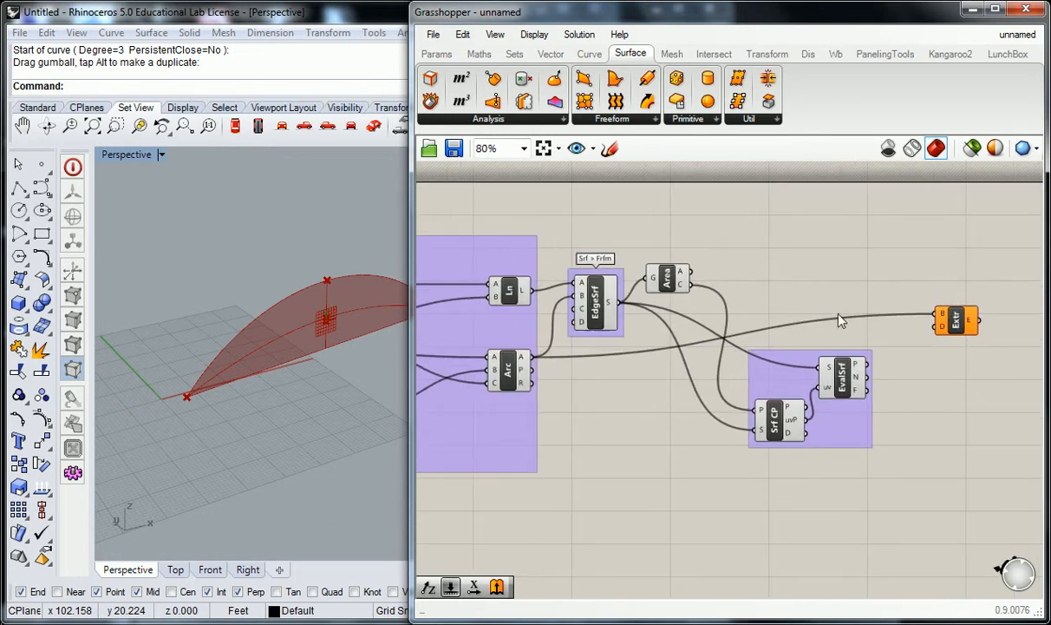
mouse_move(942, 320)
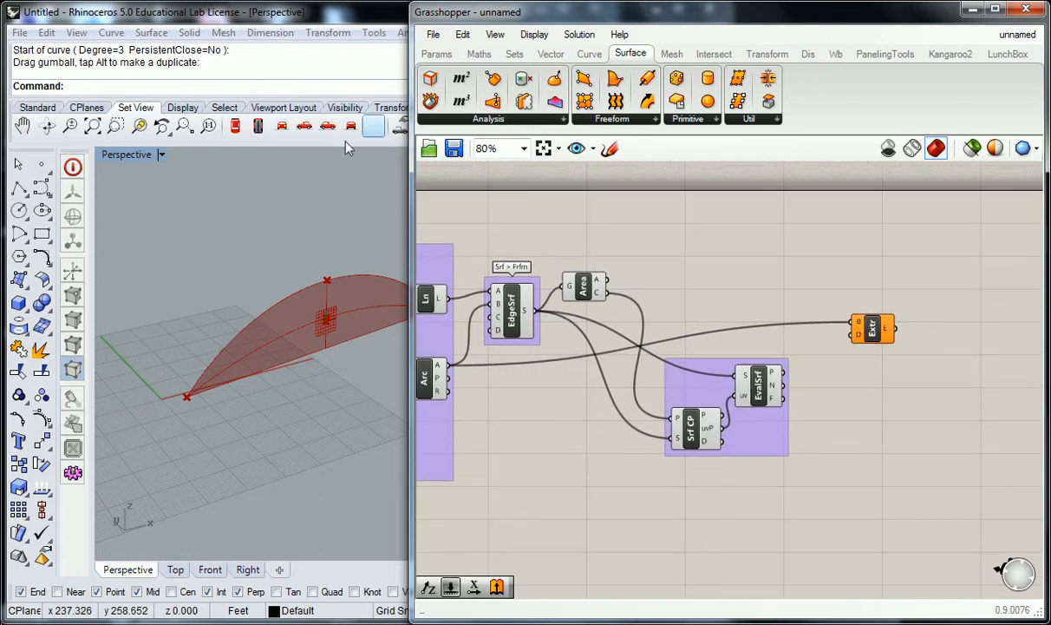
left_click(552, 54)
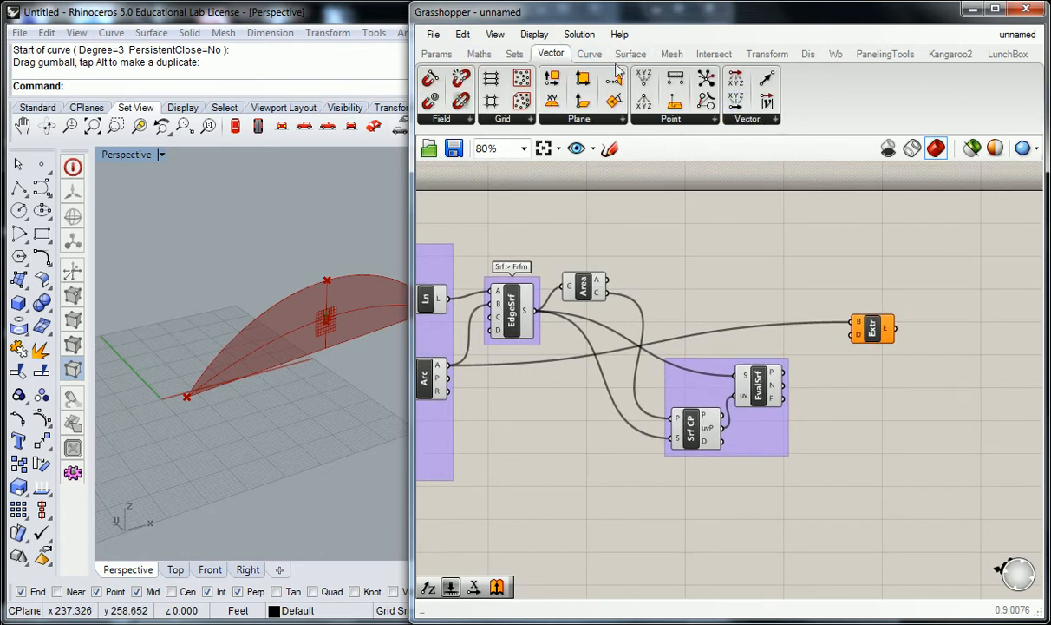
Add an Amplitude component fed by a slider of 10 and the EvalSrf normal, positioned near Extrude
left_click(746, 118)
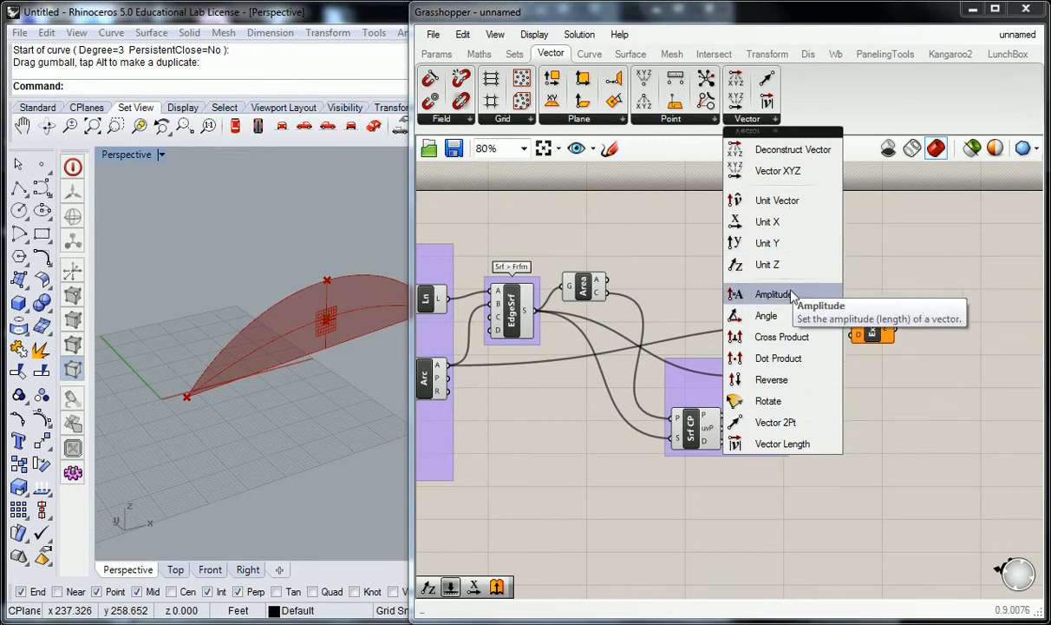
left_click(772, 295)
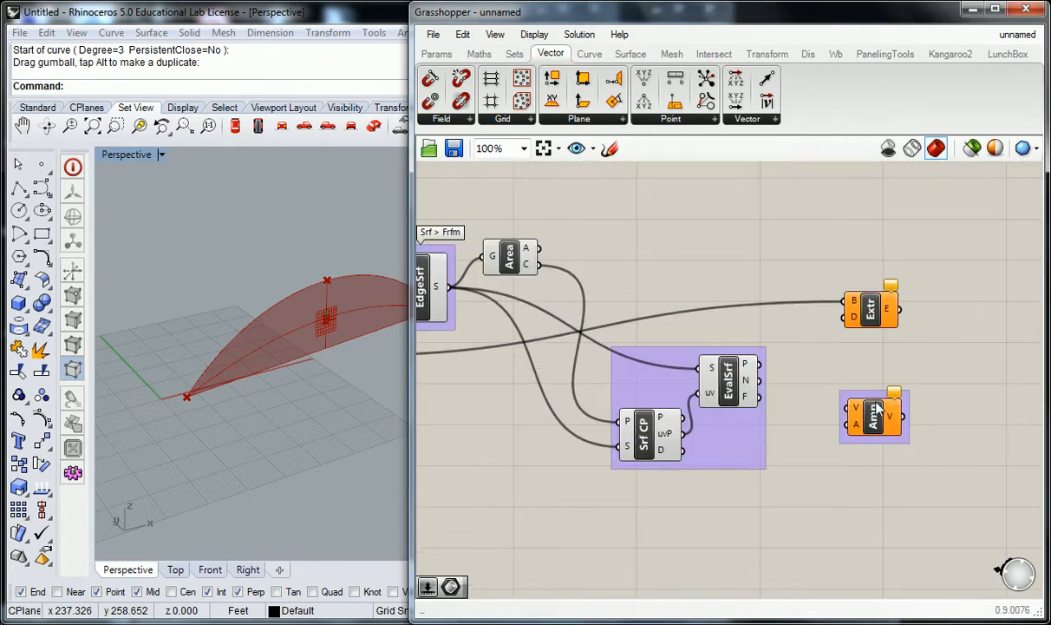
right_click(875, 416)
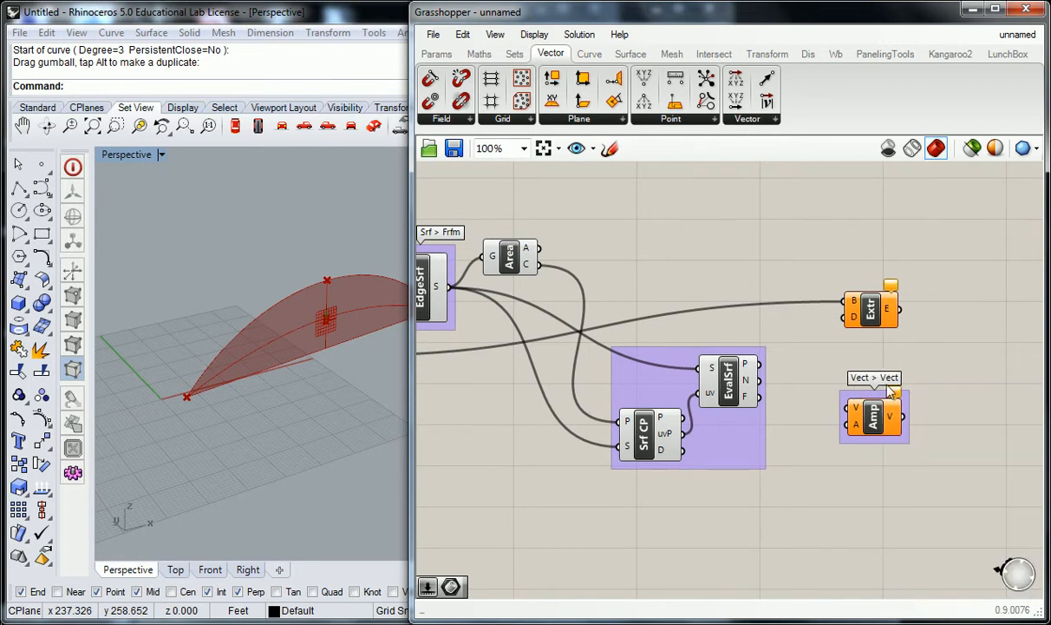
left_click_drag(874, 415, 802, 267)
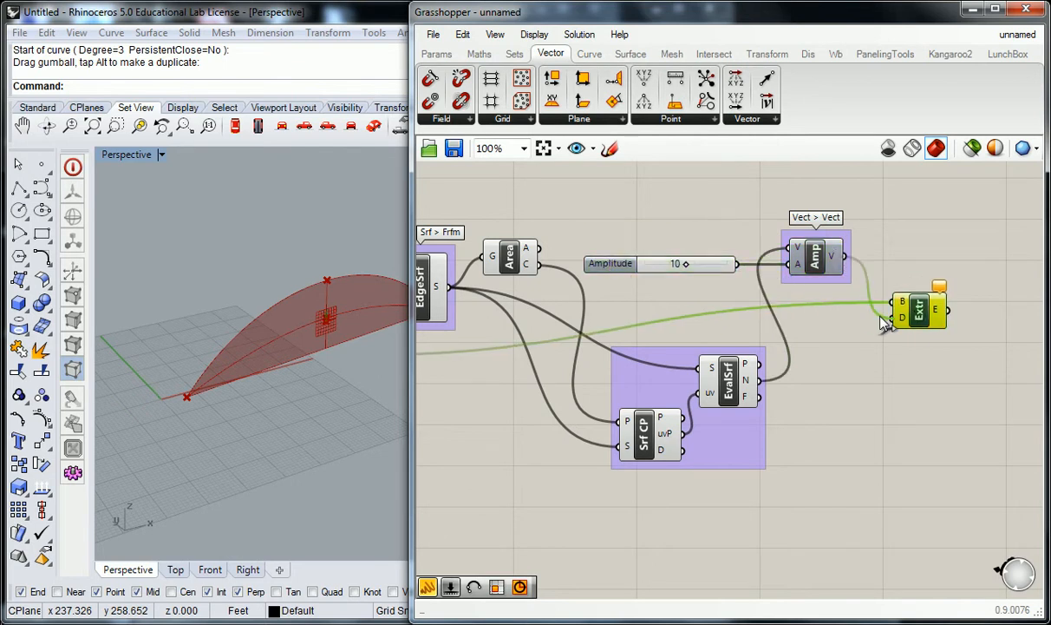
mouse_move(816, 260)
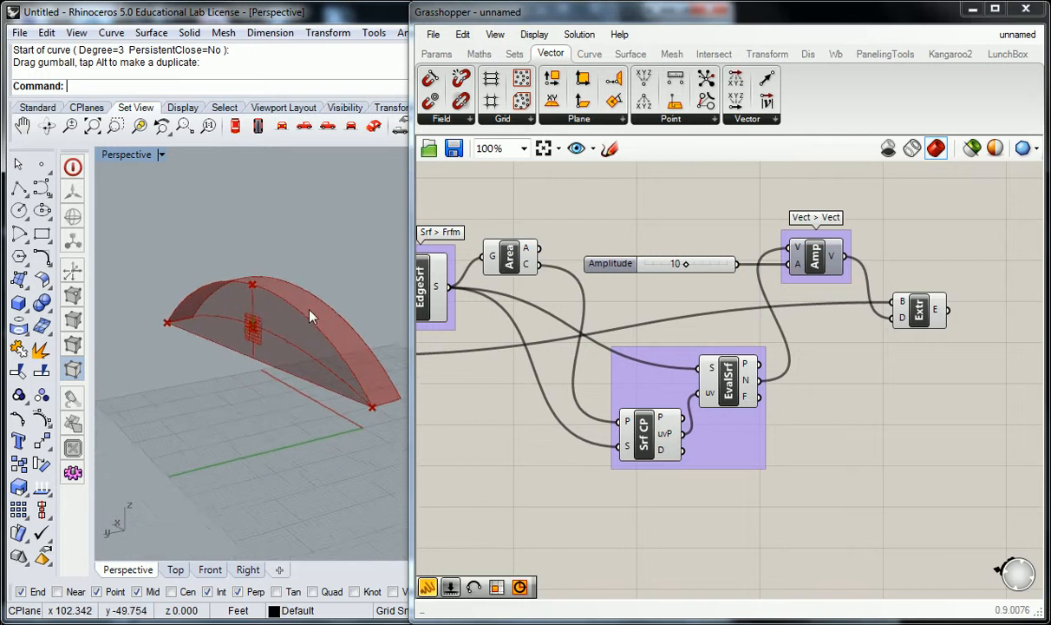
Wire Amplitude into Extrude's Direction and turn off preview on the helper components
left_click_drag(312, 316, 267, 303)
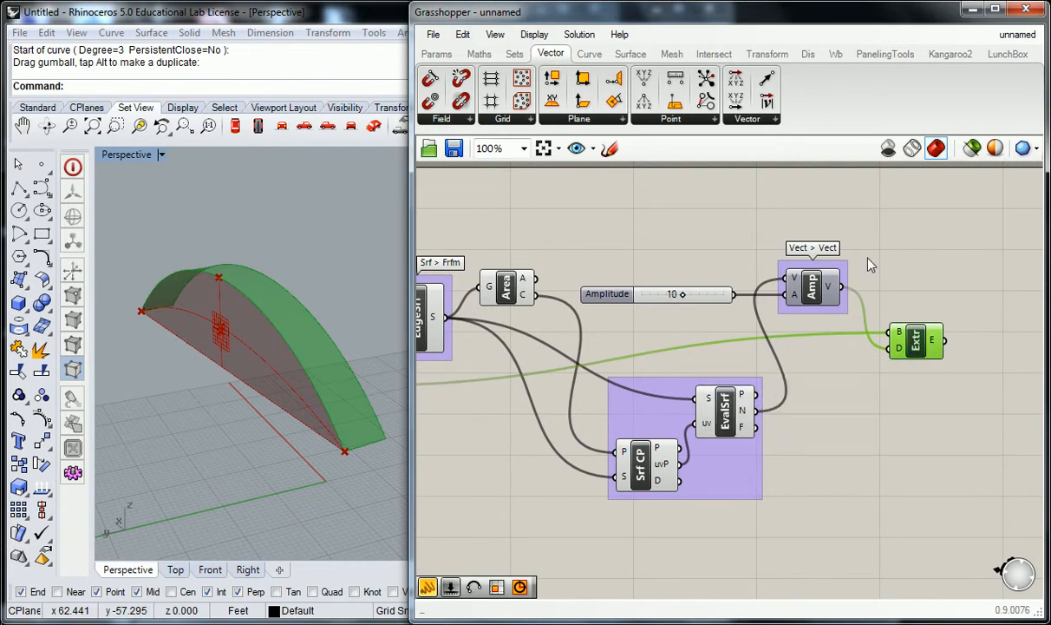
mouse_move(744, 409)
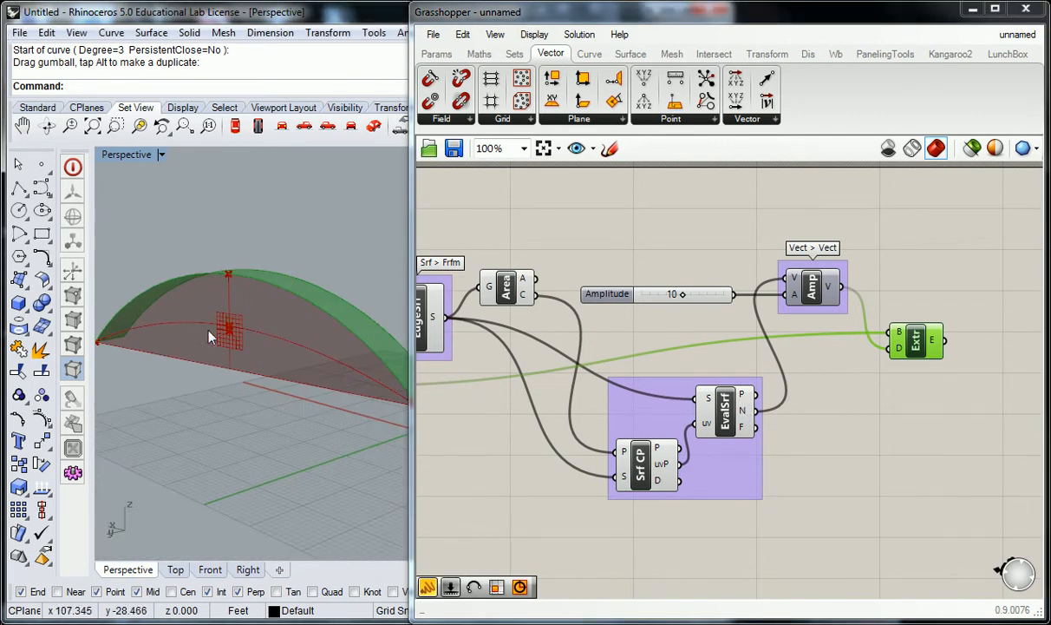
mouse_move(720, 310)
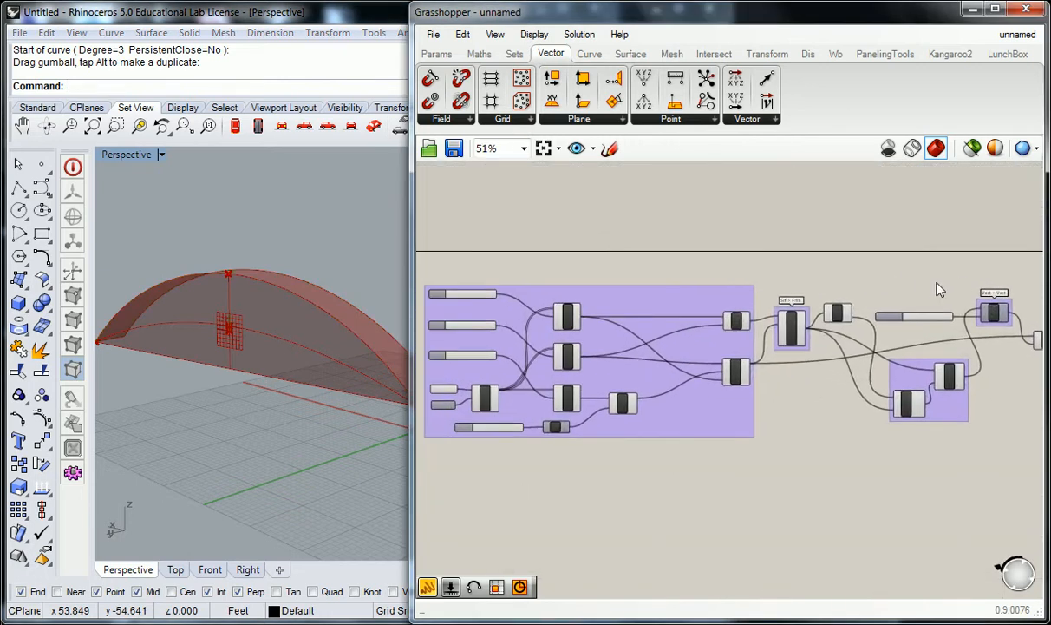
left_click_drag(940, 287, 499, 482)
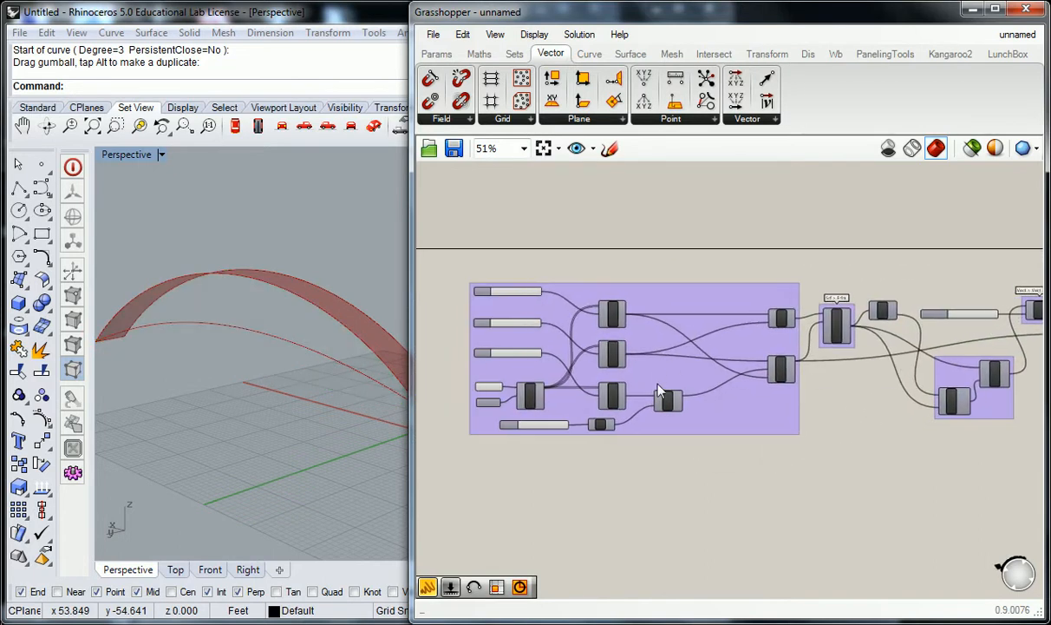
right_click(506, 291)
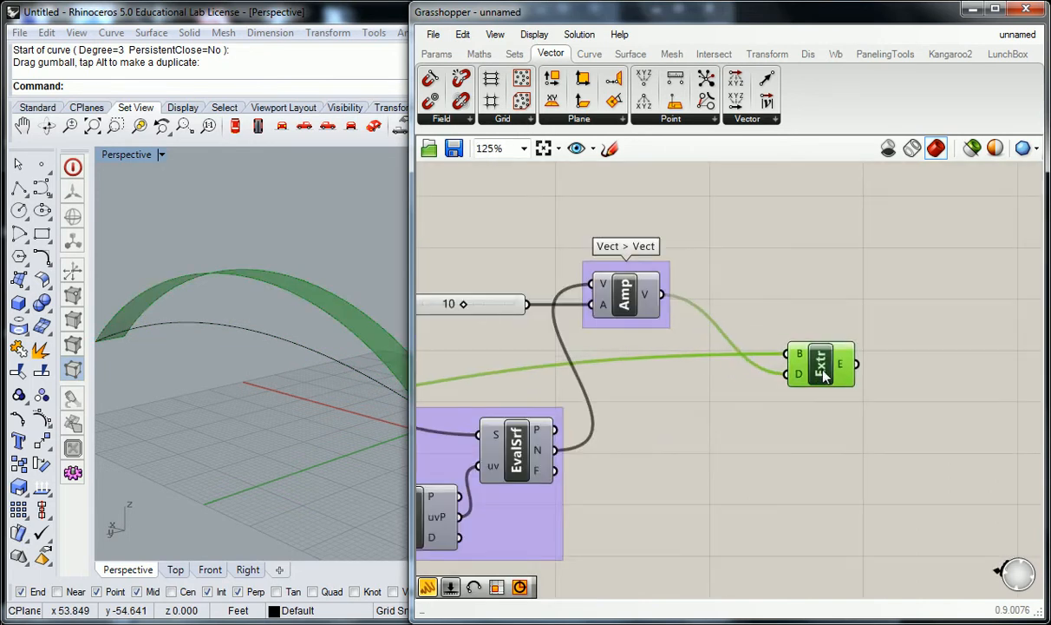
Drag the Factor slider between about 8 and 14, ending at 14, watching the wall's arch height update
scroll("down", 3)
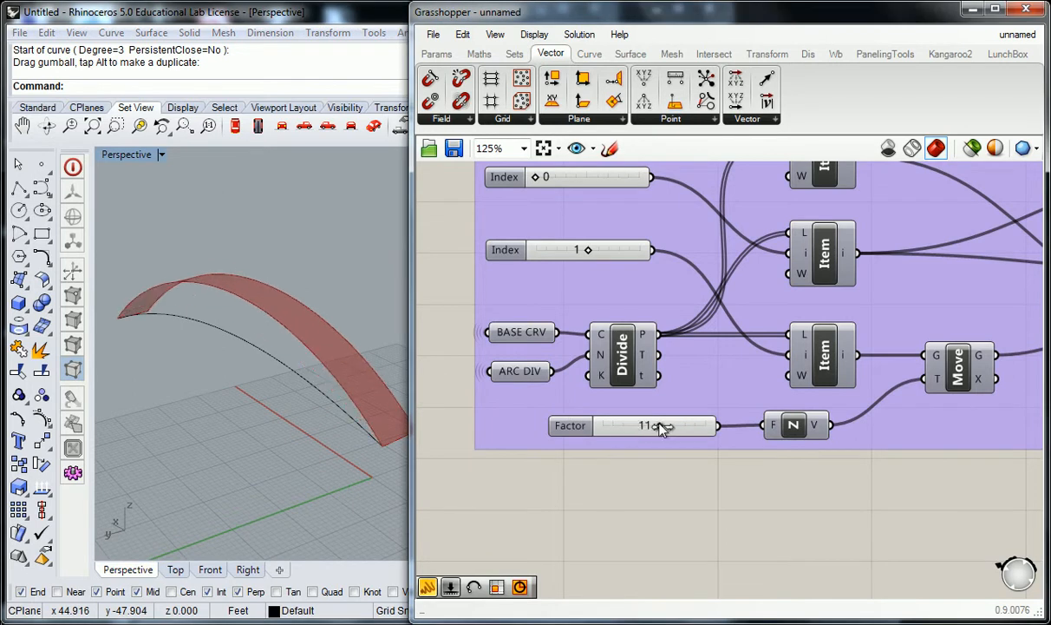
left_click_drag(659, 425, 673, 425)
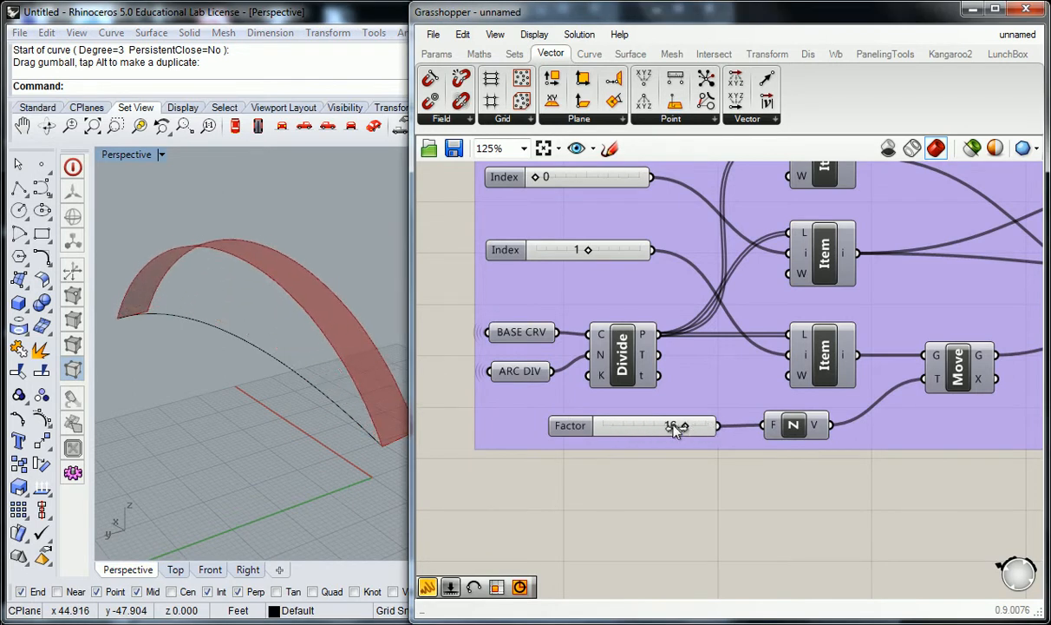
left_click_drag(660, 425, 646, 425)
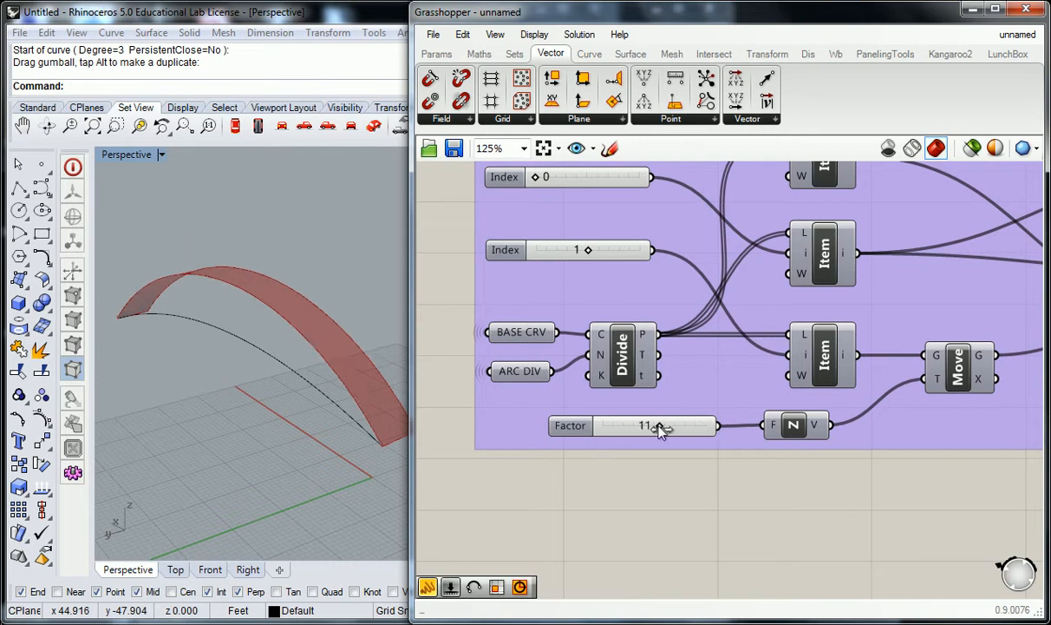
left_click_drag(659, 425, 681, 425)
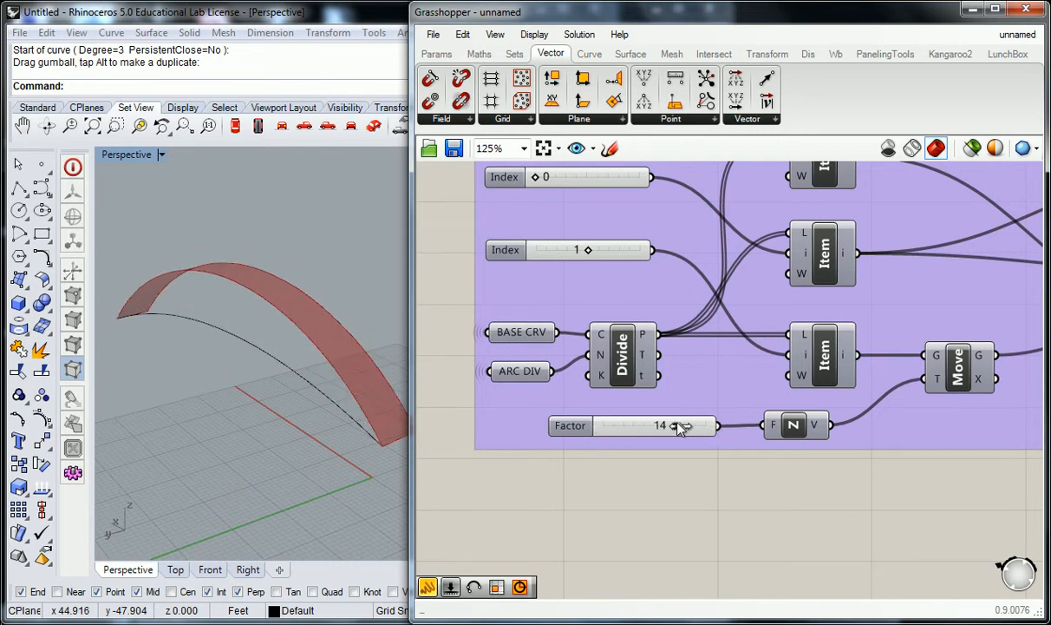
left_click_drag(690, 425, 645, 425)
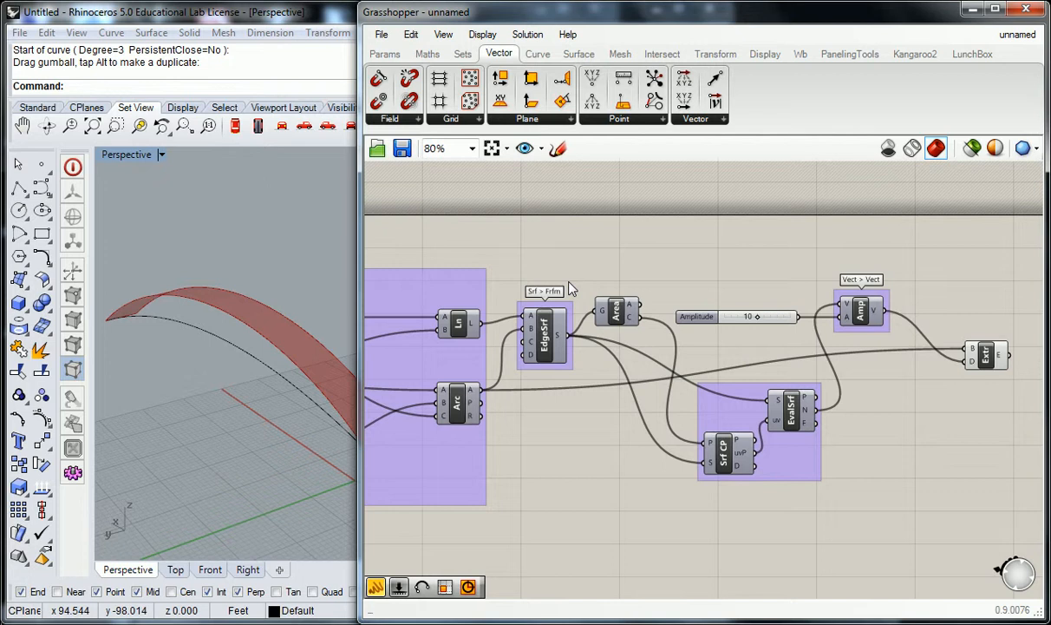
Re-enable Preview on the EdgeSrf component so its surface reappears beside the wall in Rhino
scroll("down", 3)
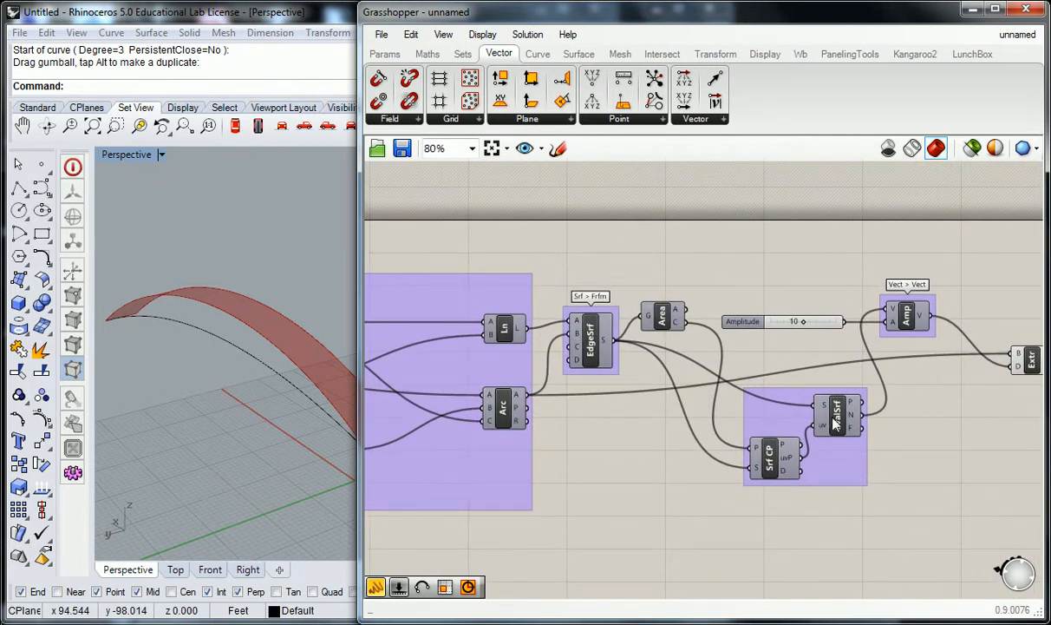
right_click(592, 339)
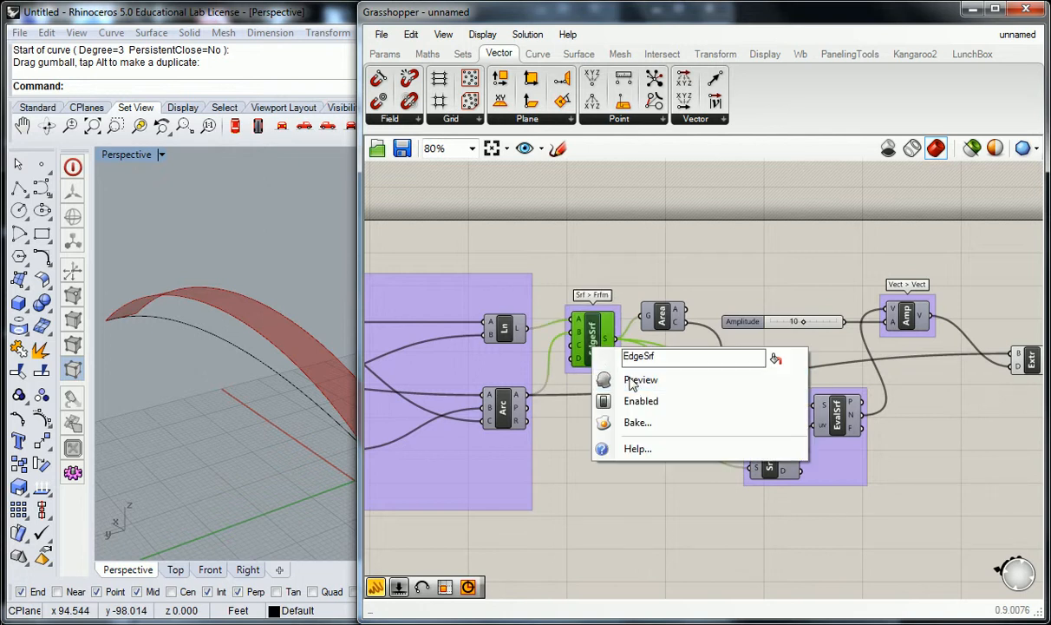
left_click(640, 379)
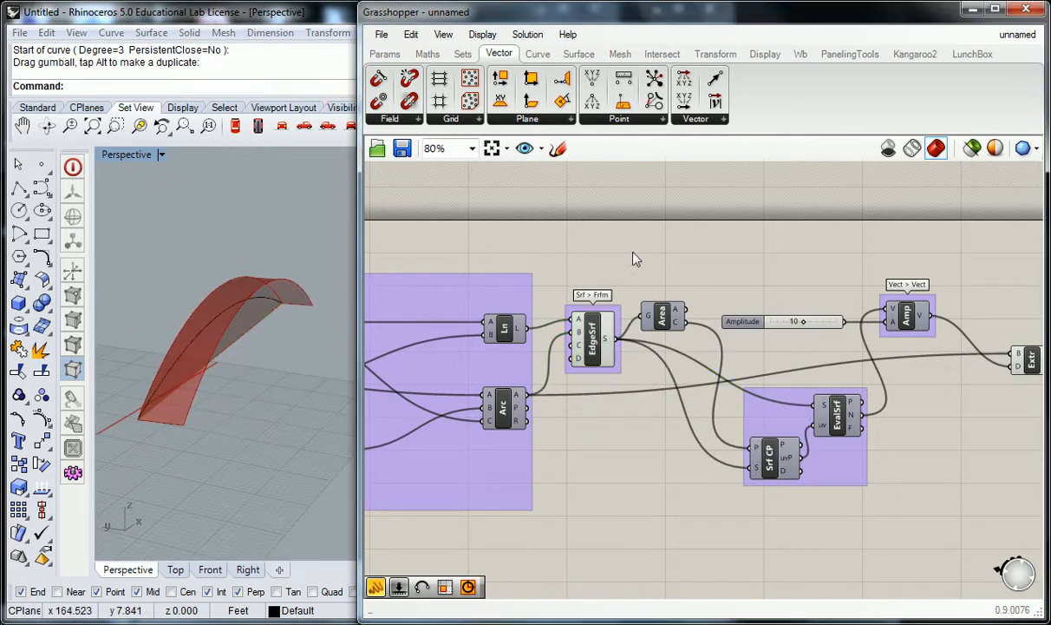